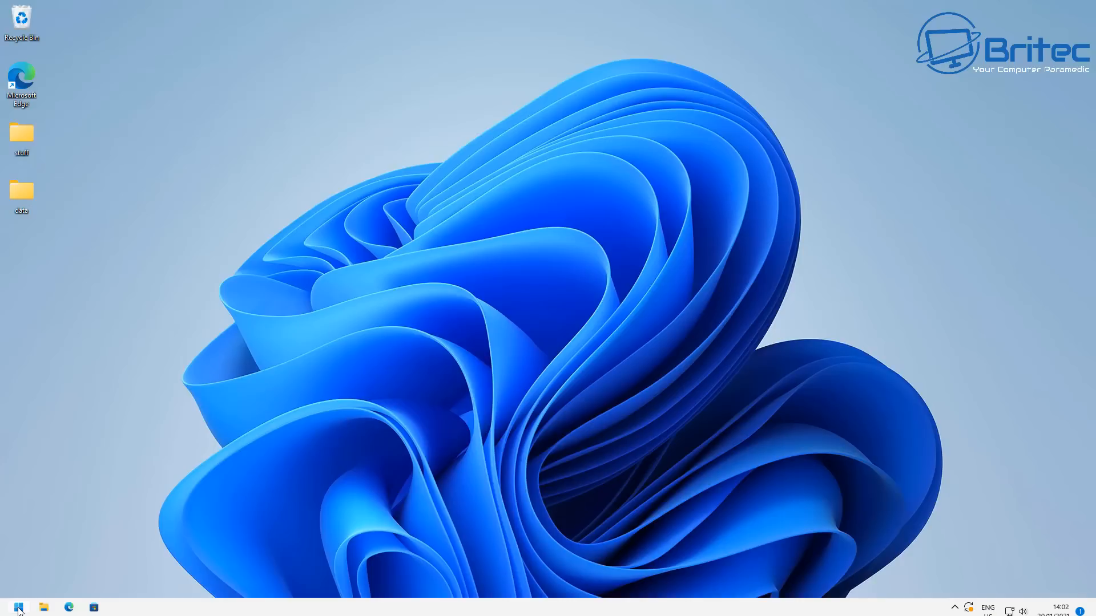
Launch Settings from the Start menu and scroll the System page's categories
{"action": "left_click", "coordinate": [19, 607]}
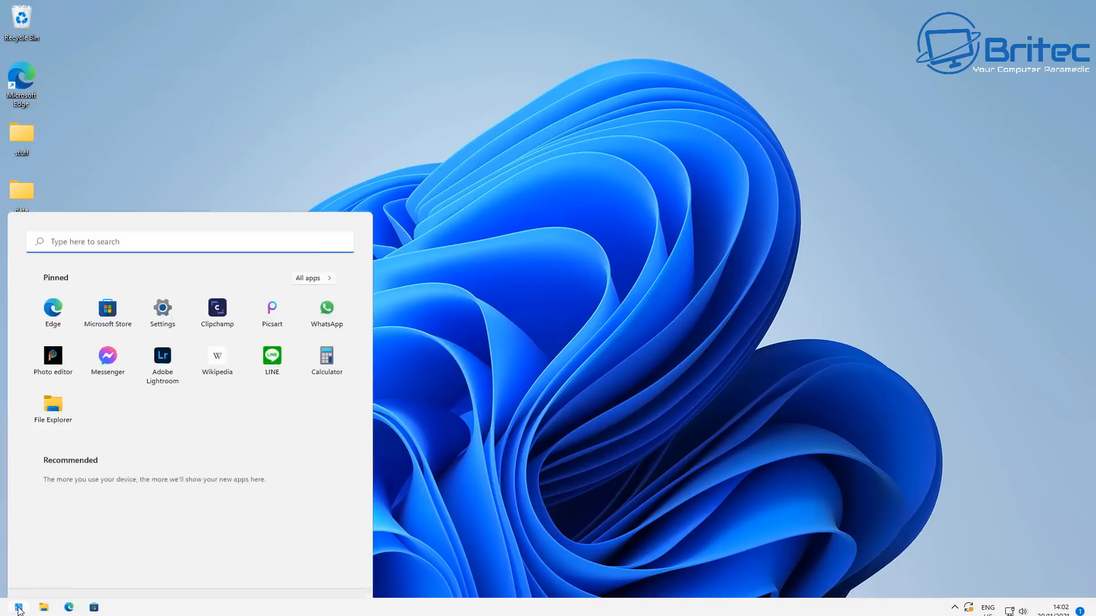
{"action": "left_click", "coordinate": [162, 312]}
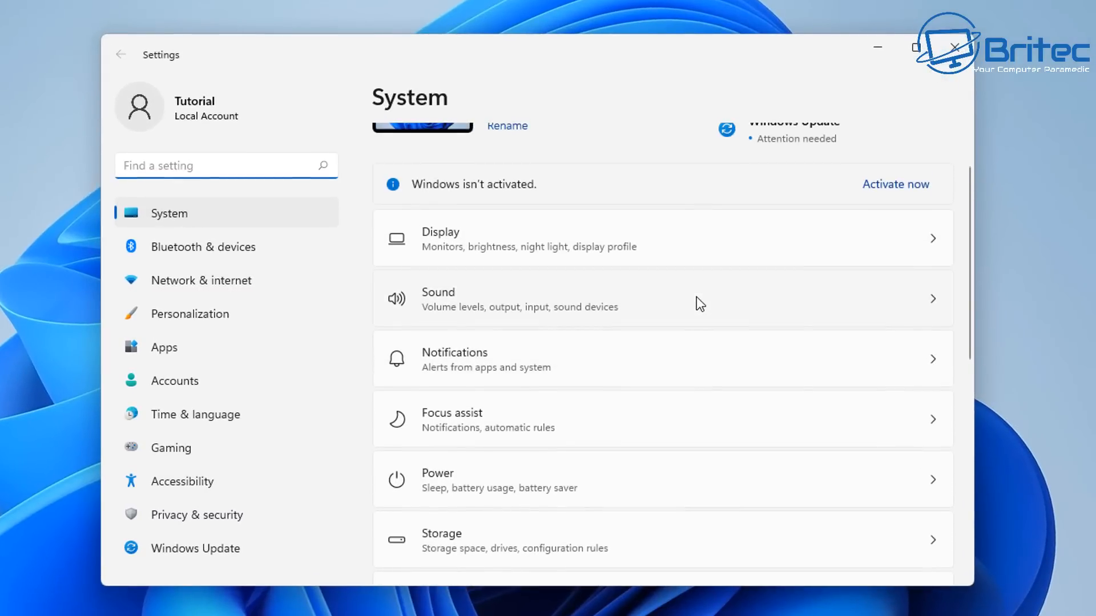
{"action": "scroll", "scroll_direction": "down", "scroll_amount": 3}
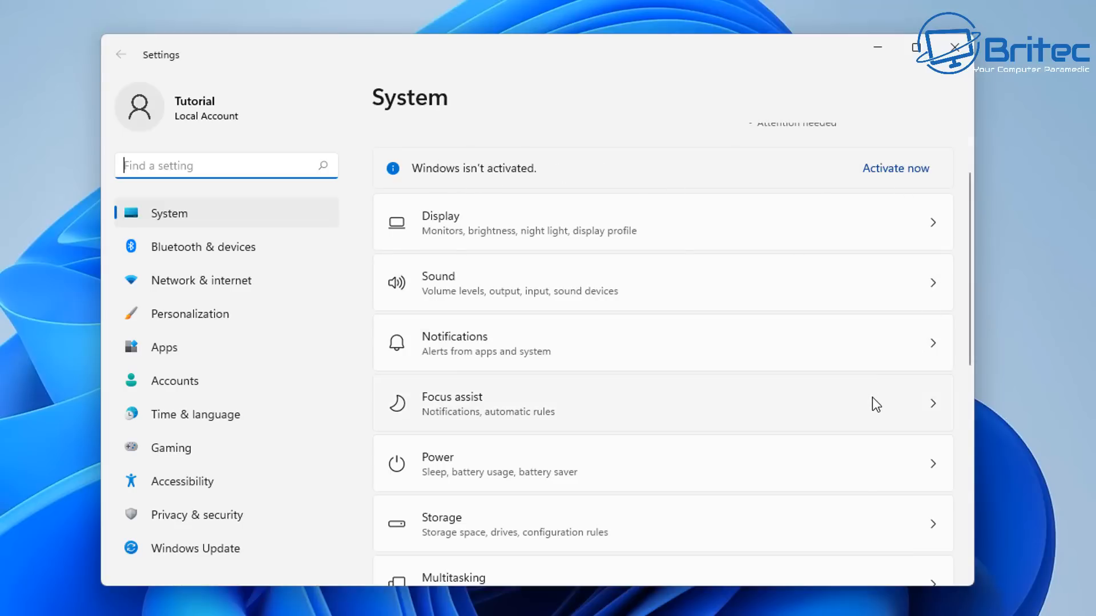
View the Personalization Background page, then go back to the Personalization overview
{"action": "left_click", "coordinate": [190, 314]}
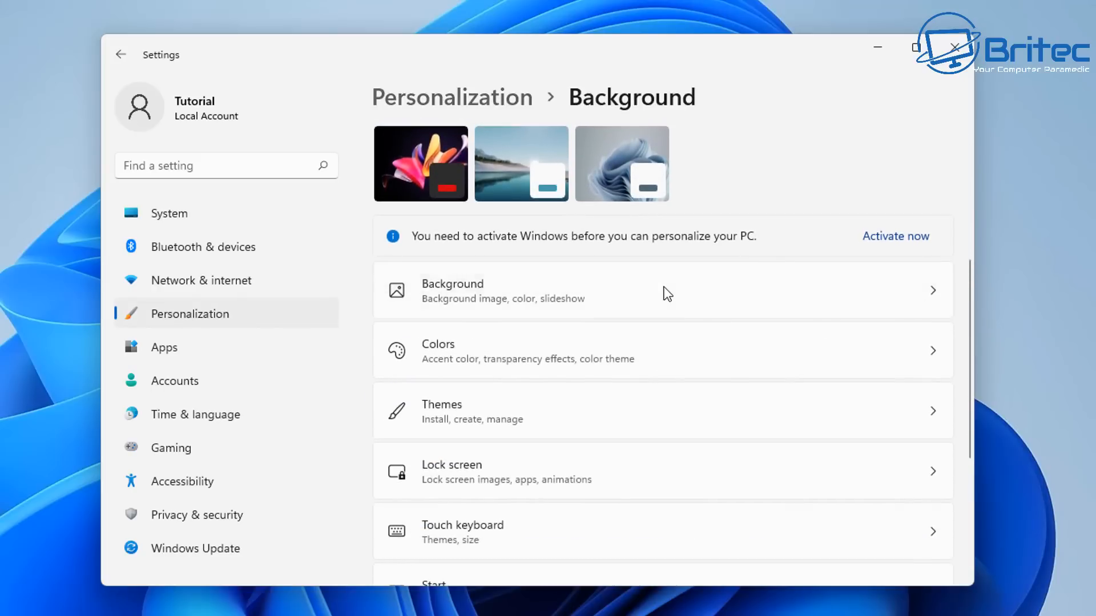
{"action": "left_click", "coordinate": [661, 290]}
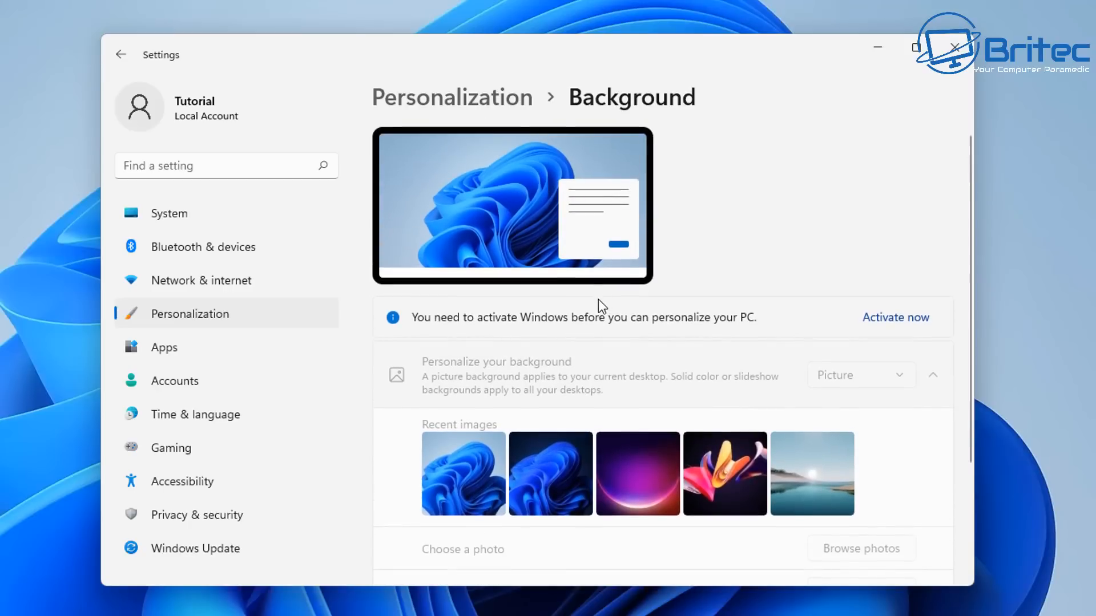
{"action": "mouse_move", "coordinate": [575, 353]}
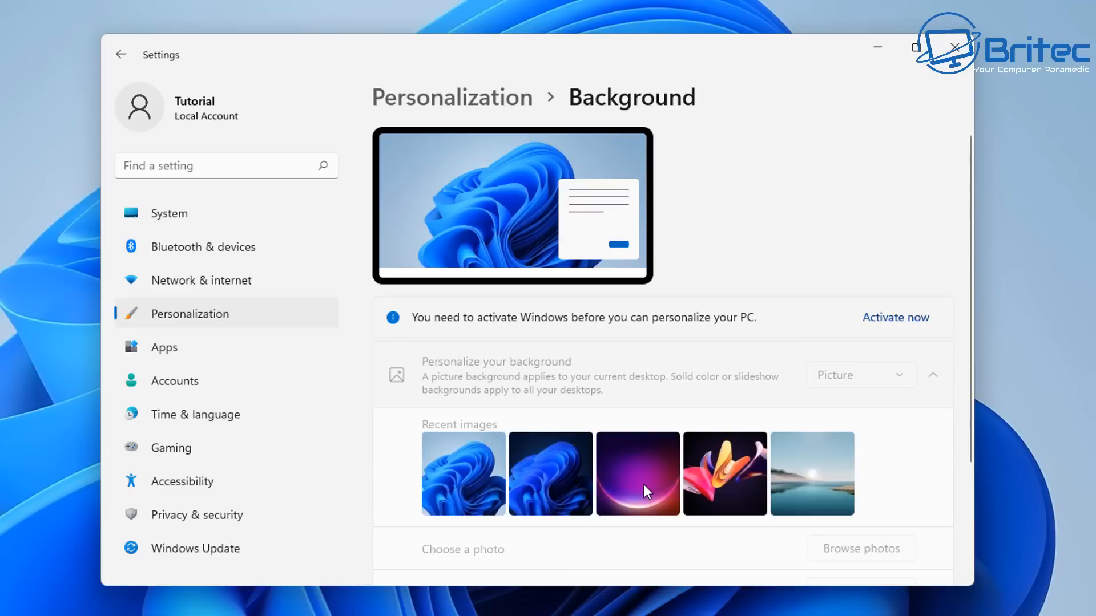
{"action": "mouse_move", "coordinate": [199, 118]}
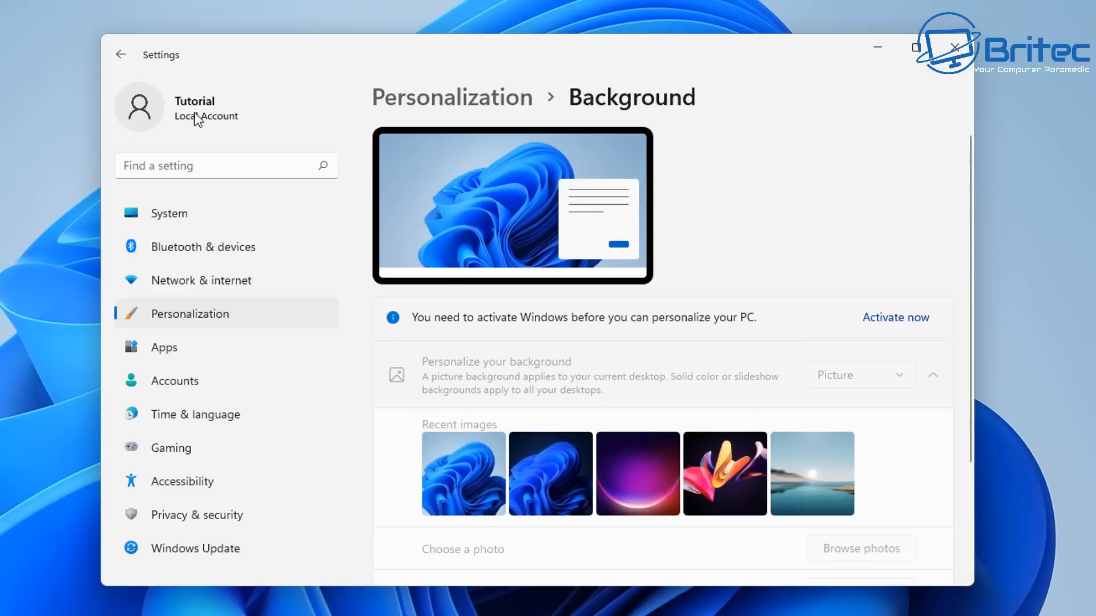
{"action": "left_click", "coordinate": [121, 54]}
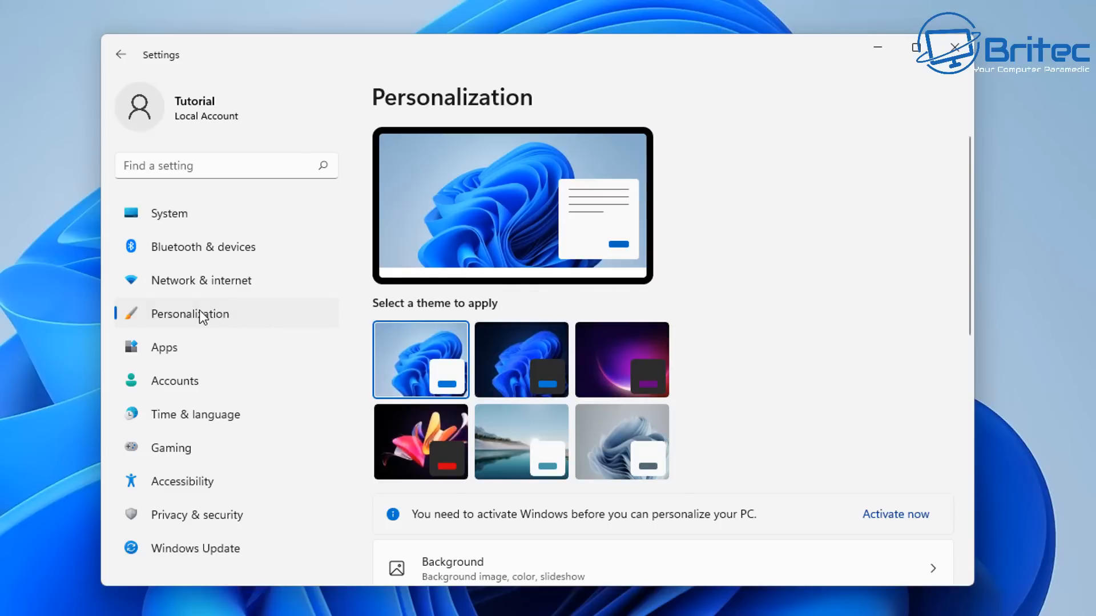
Scroll through the greyed-out mode, transparency and accent colour options on Colors
{"action": "scroll", "scroll_direction": "down", "scroll_amount": 3}
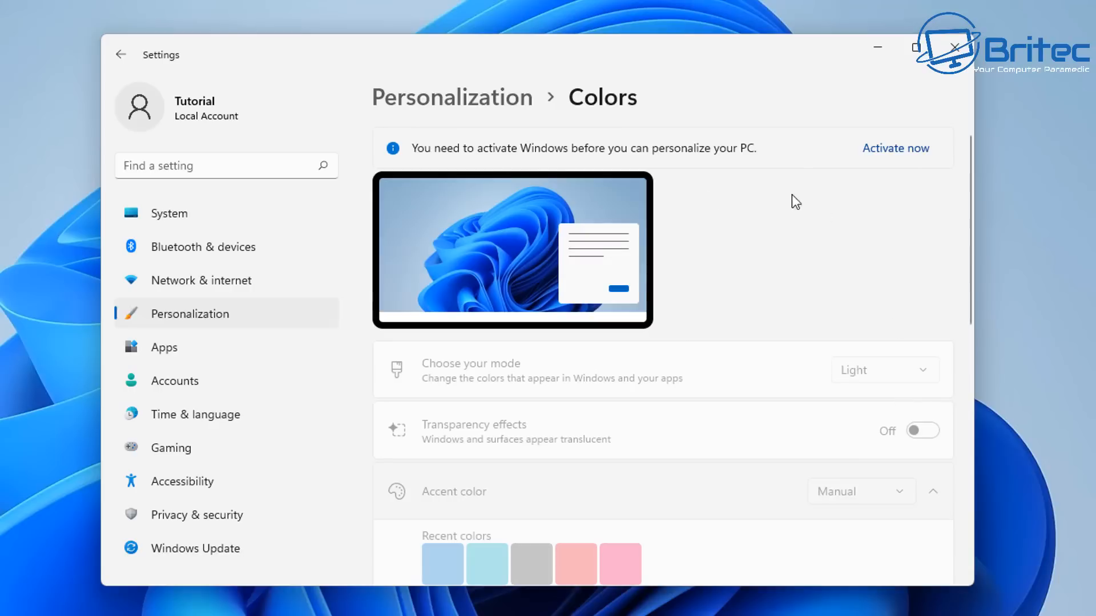
{"action": "mouse_move", "coordinate": [592, 490]}
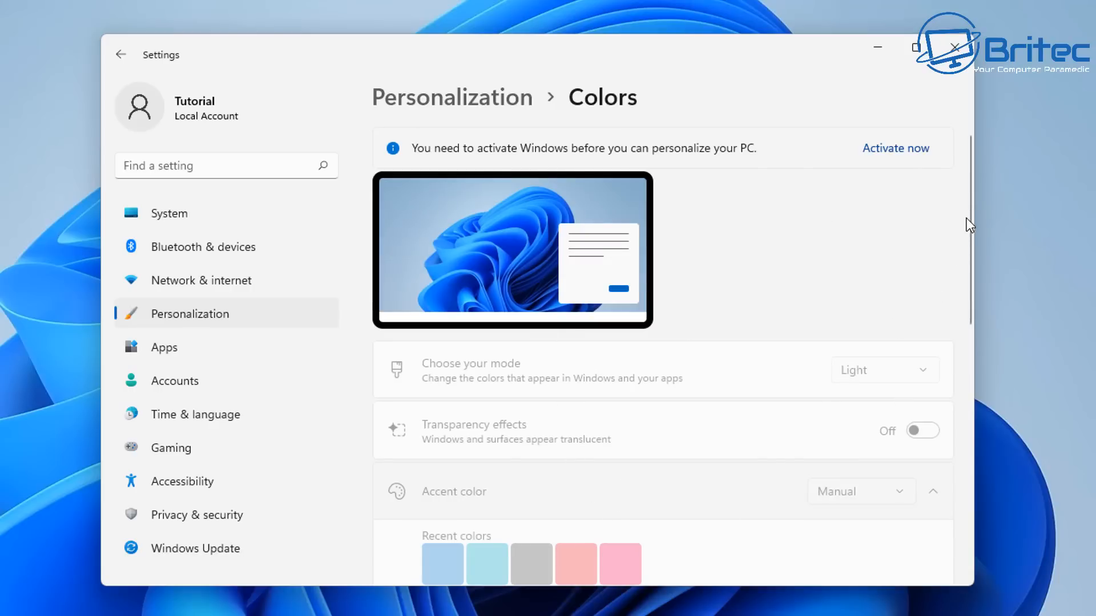
{"action": "scroll", "scroll_direction": "down", "scroll_amount": 3}
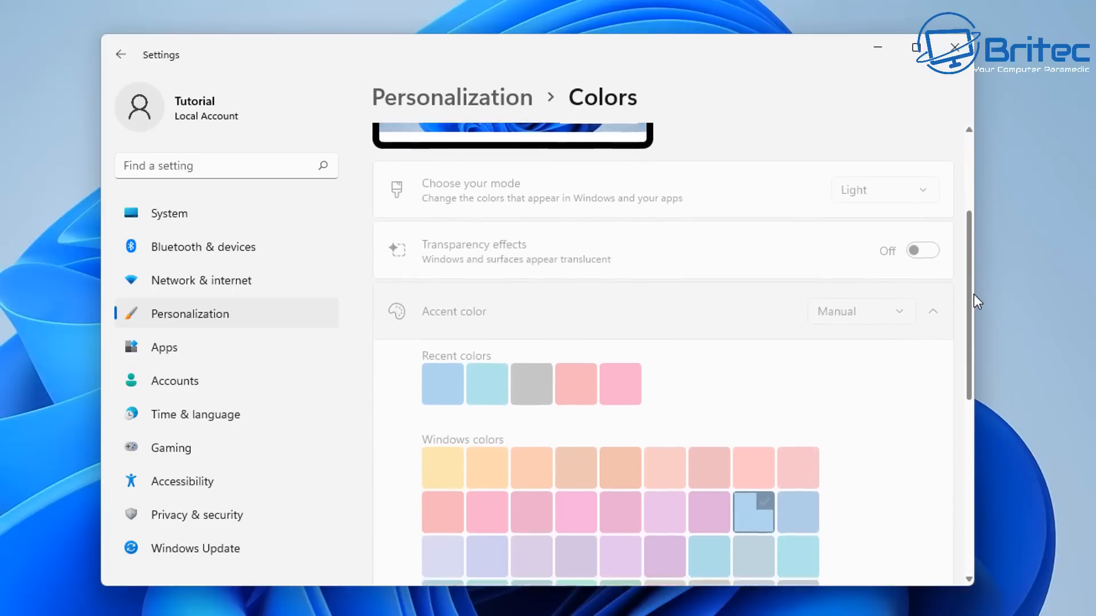
{"action": "scroll", "scroll_direction": "down", "scroll_amount": 3}
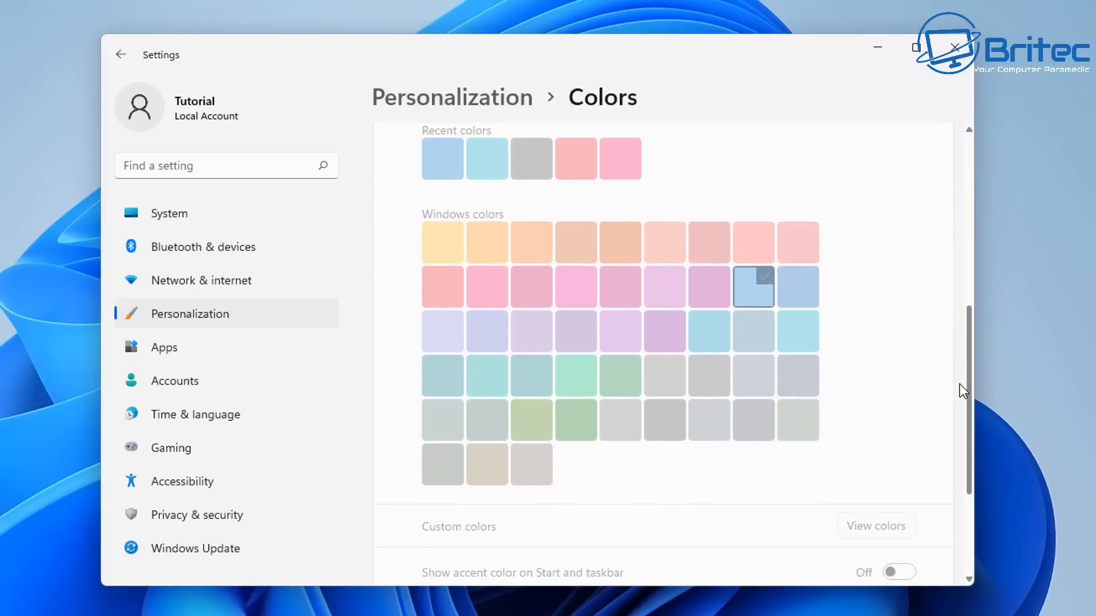
{"action": "scroll", "scroll_direction": "down", "scroll_amount": 3}
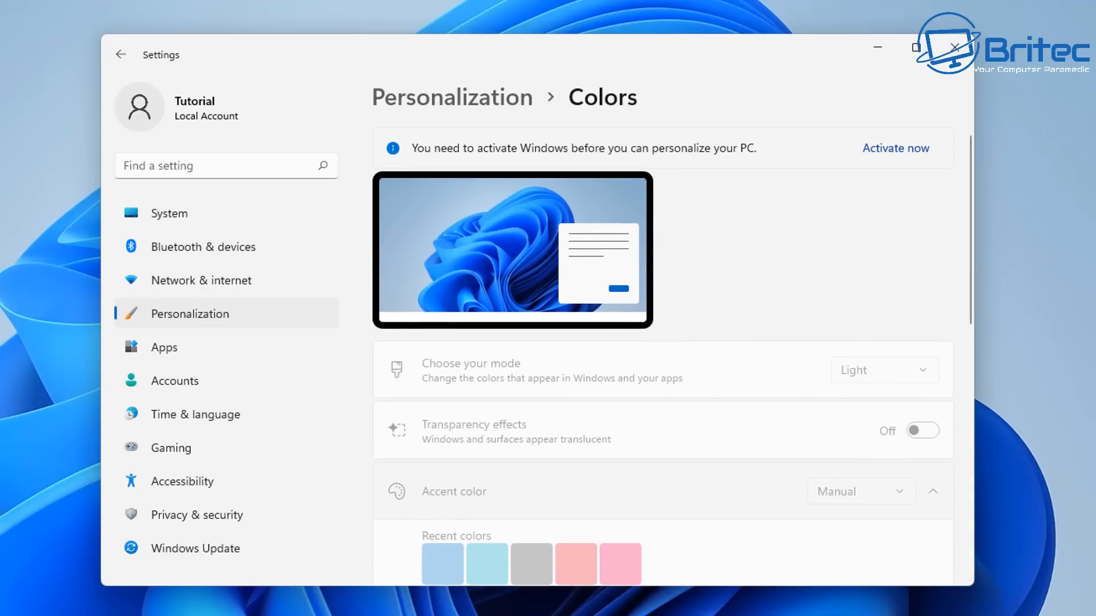
Open the Lock screen page from Personalization and scroll its greyed-out timeout and screen saver links
{"action": "left_click", "coordinate": [133, 57]}
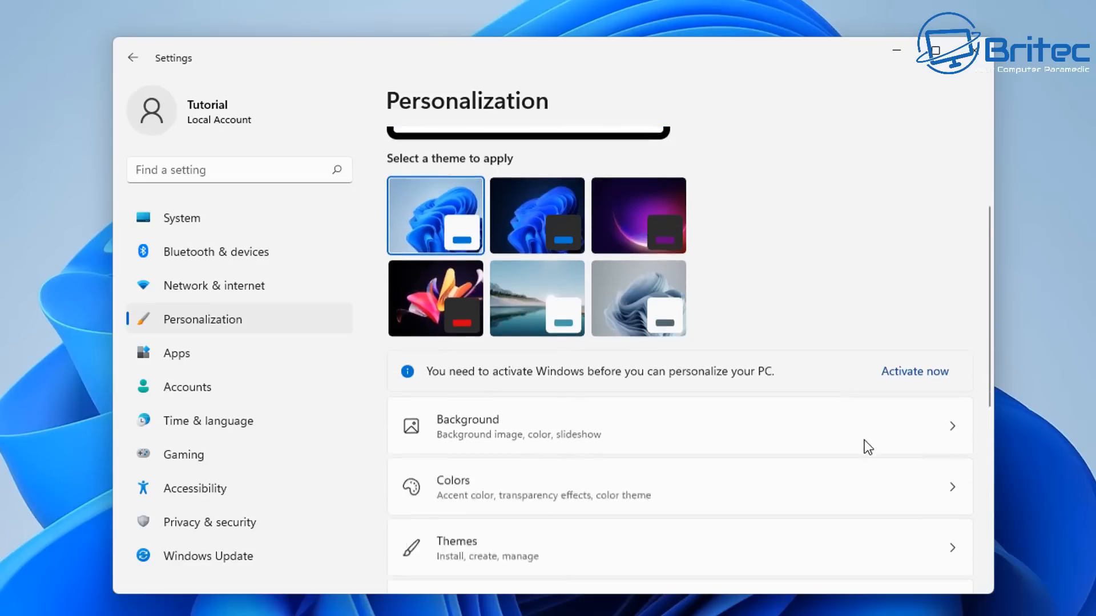
{"action": "scroll", "scroll_direction": "down", "scroll_amount": 3}
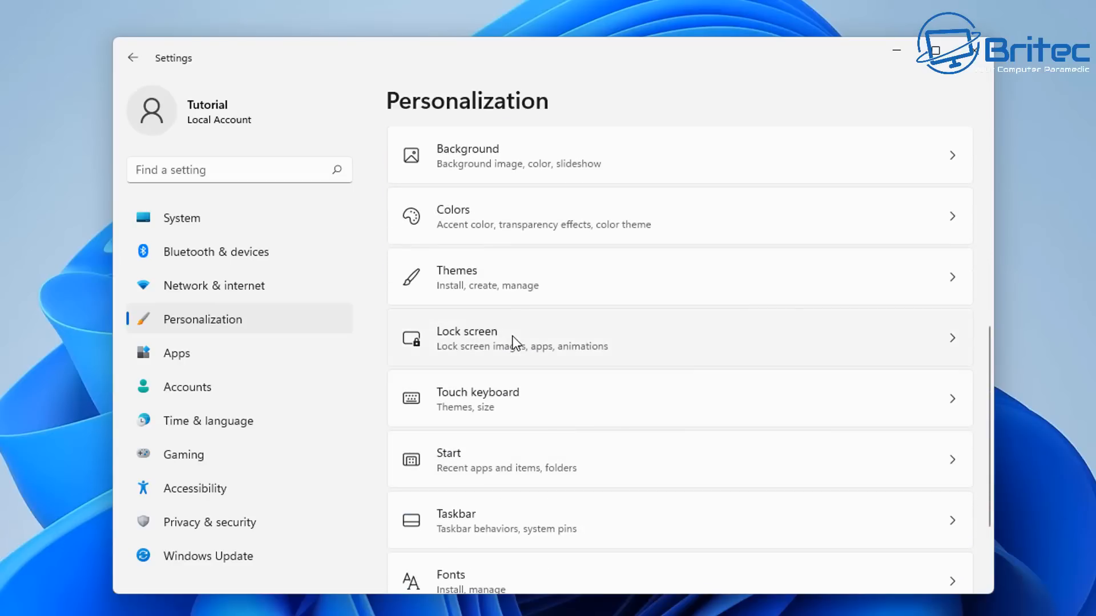
{"action": "left_click", "coordinate": [524, 338]}
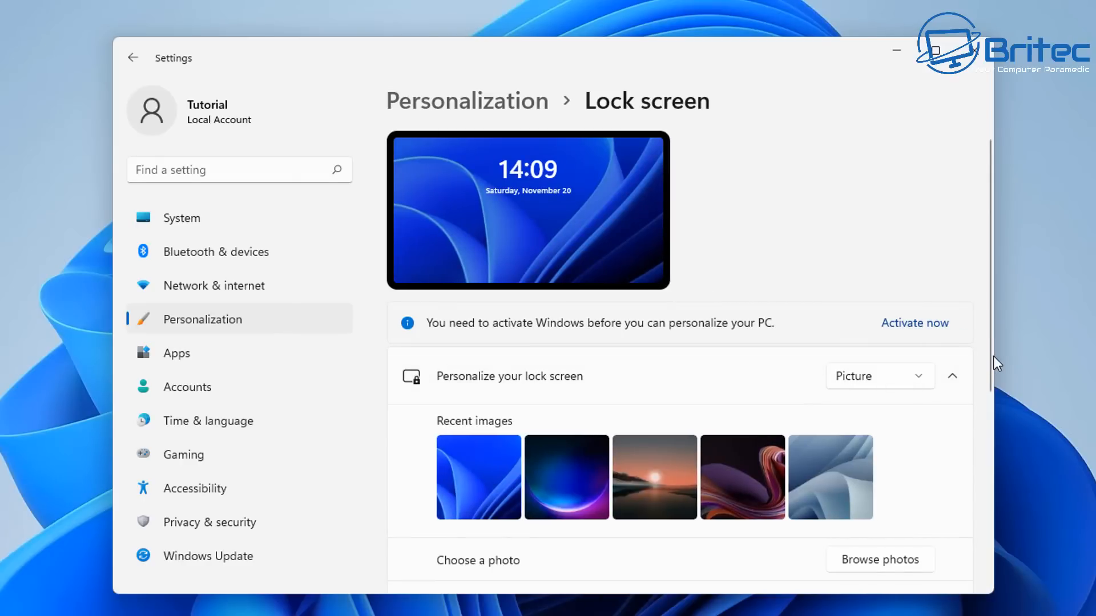
{"action": "scroll", "scroll_direction": "down", "scroll_amount": 3}
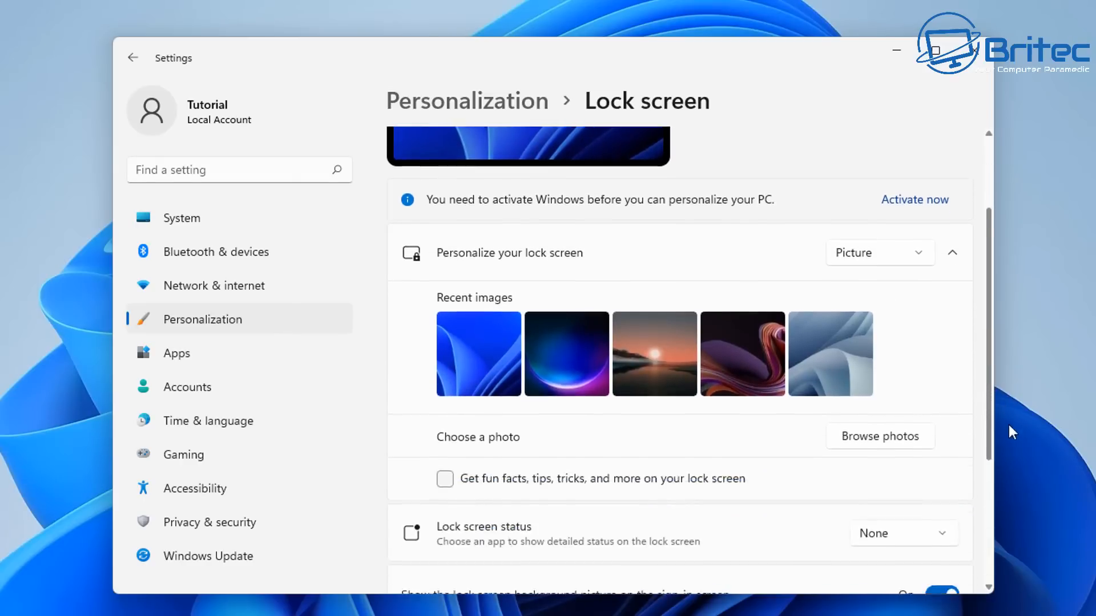
{"action": "scroll", "scroll_direction": "down", "scroll_amount": 3}
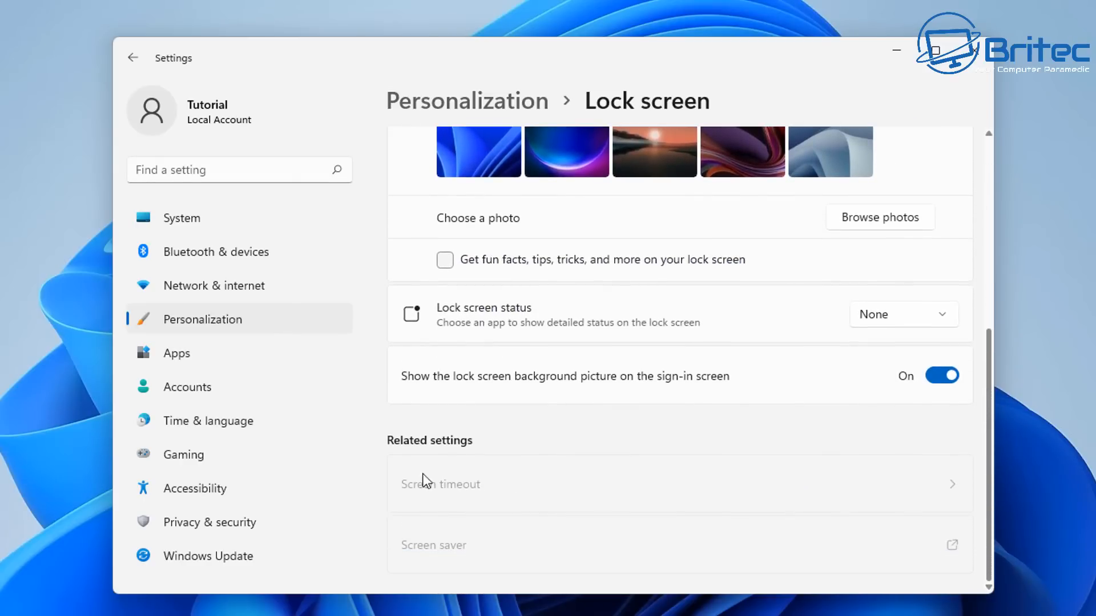
{"action": "mouse_move", "coordinate": [564, 549]}
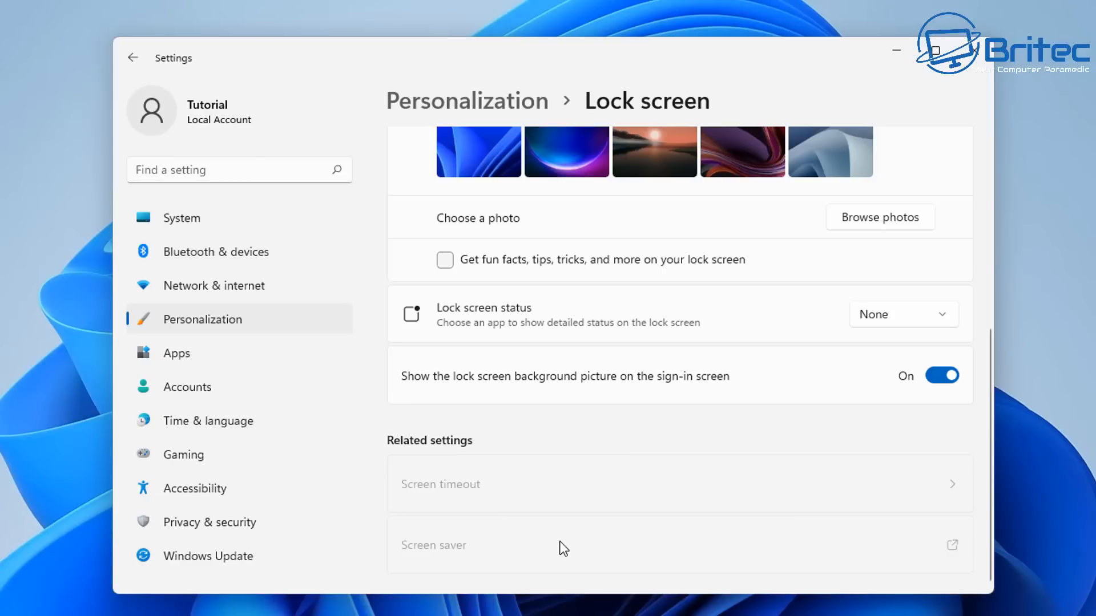
{"action": "mouse_move", "coordinate": [995, 468]}
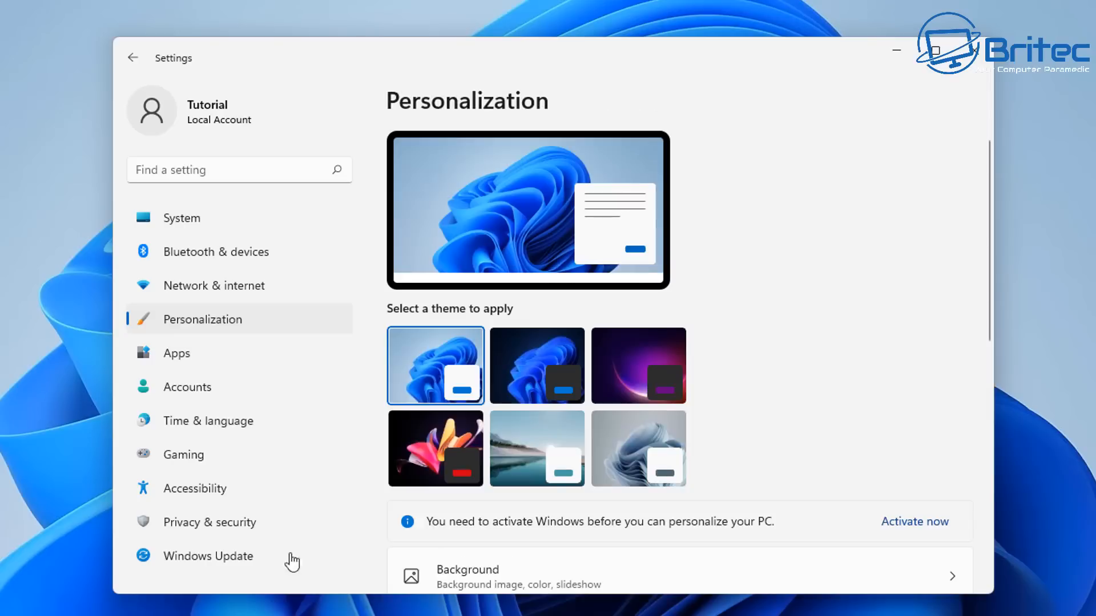
Scroll the Taskbar behaviors section, including left alignment and auto-hide options
{"action": "scroll", "scroll_direction": "down", "scroll_amount": 3}
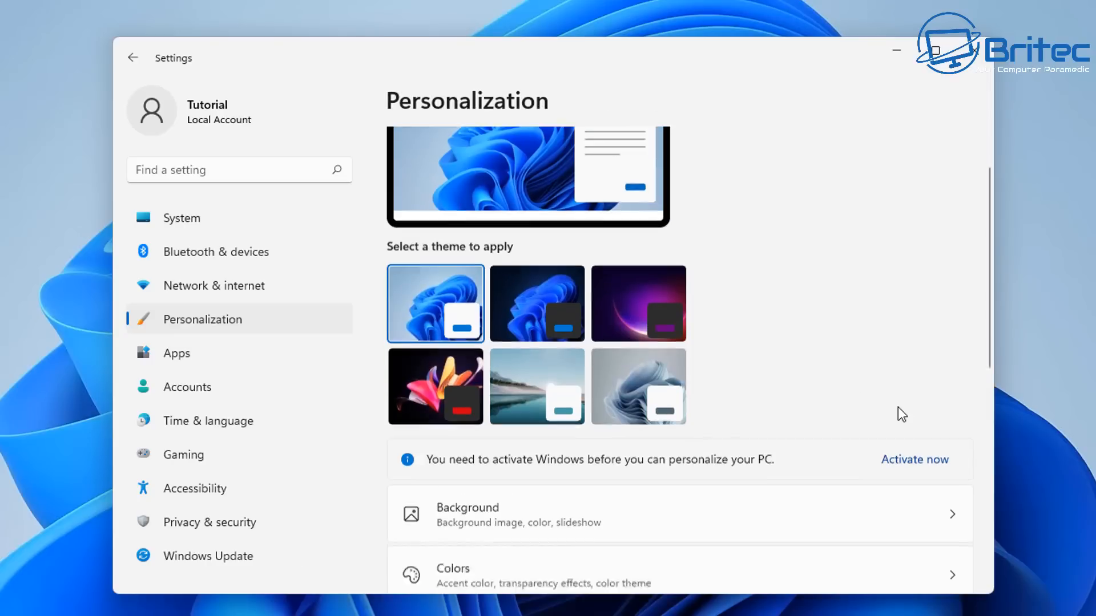
{"action": "scroll", "scroll_direction": "down", "scroll_amount": 3}
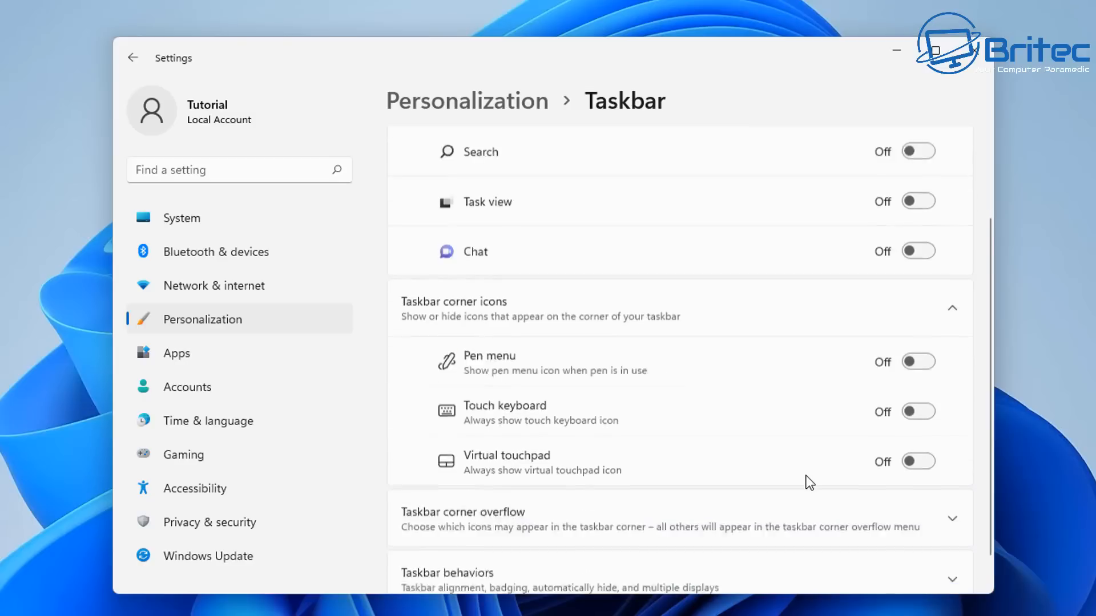
{"action": "scroll", "scroll_direction": "down", "scroll_amount": 3}
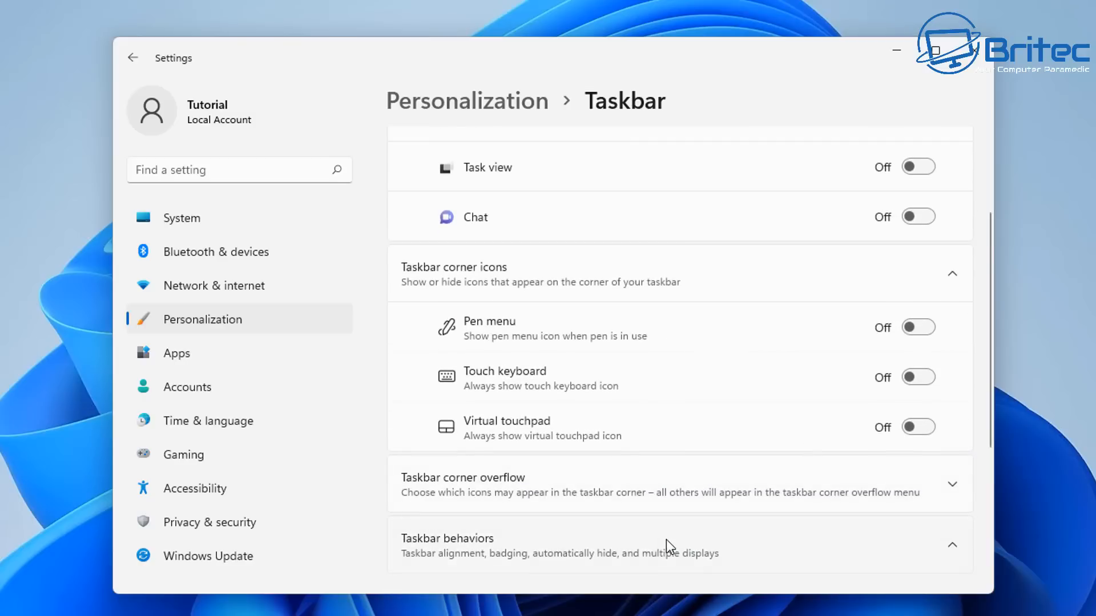
{"action": "scroll", "scroll_direction": "down", "scroll_amount": 3}
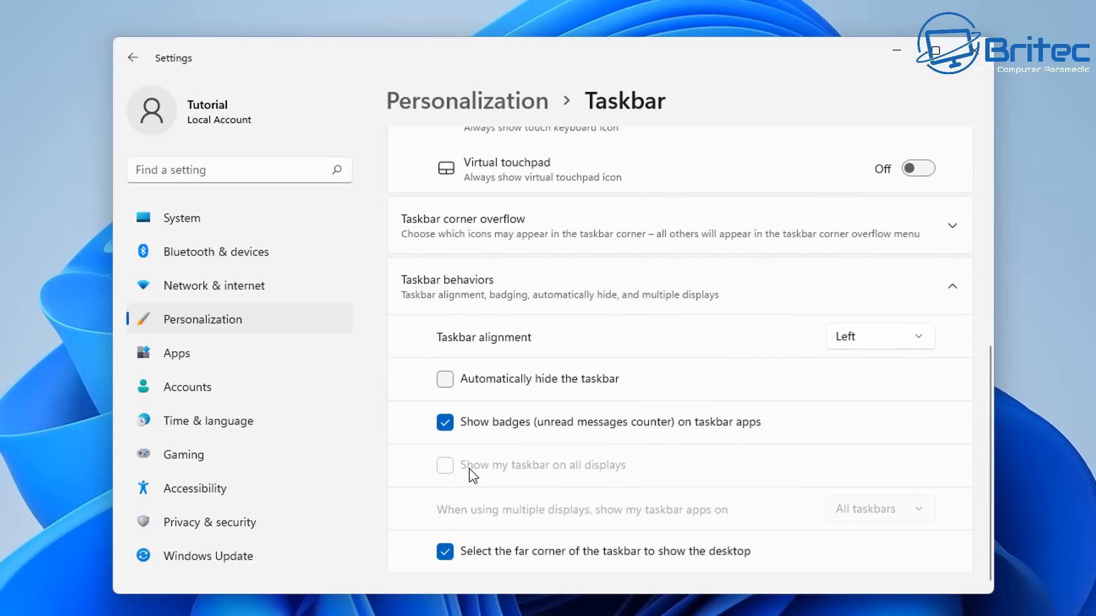
{"action": "mouse_move", "coordinate": [555, 478]}
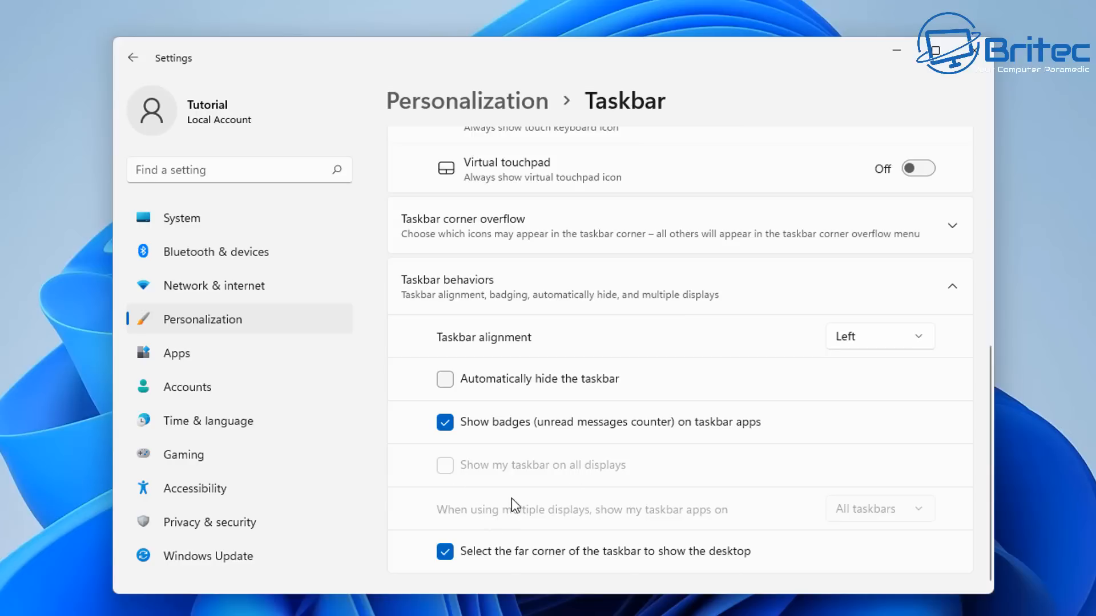
{"action": "mouse_move", "coordinate": [626, 399]}
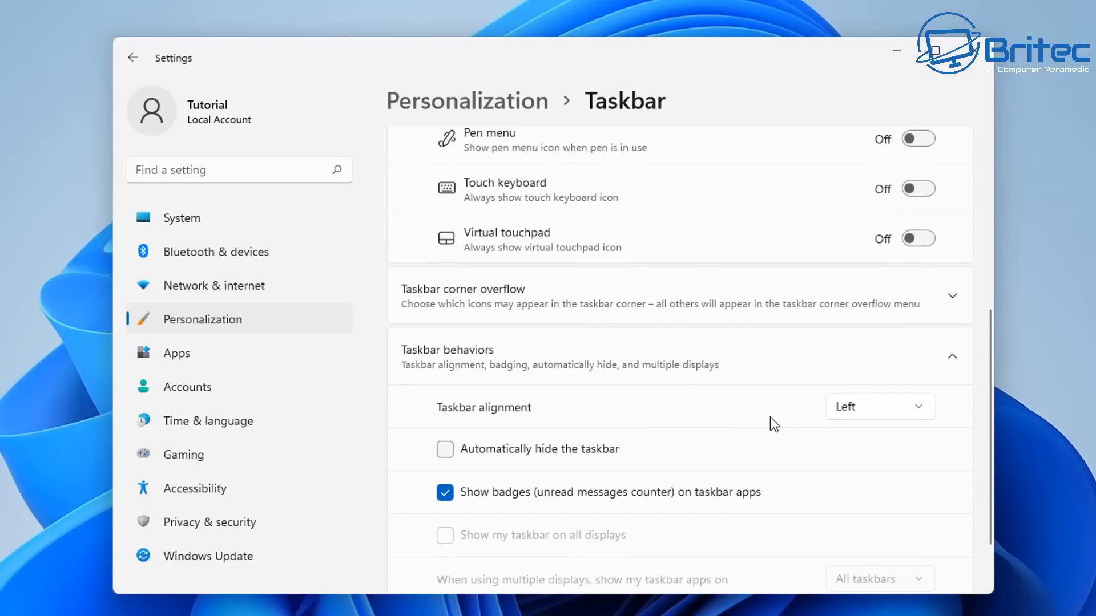
{"action": "mouse_move", "coordinate": [869, 206]}
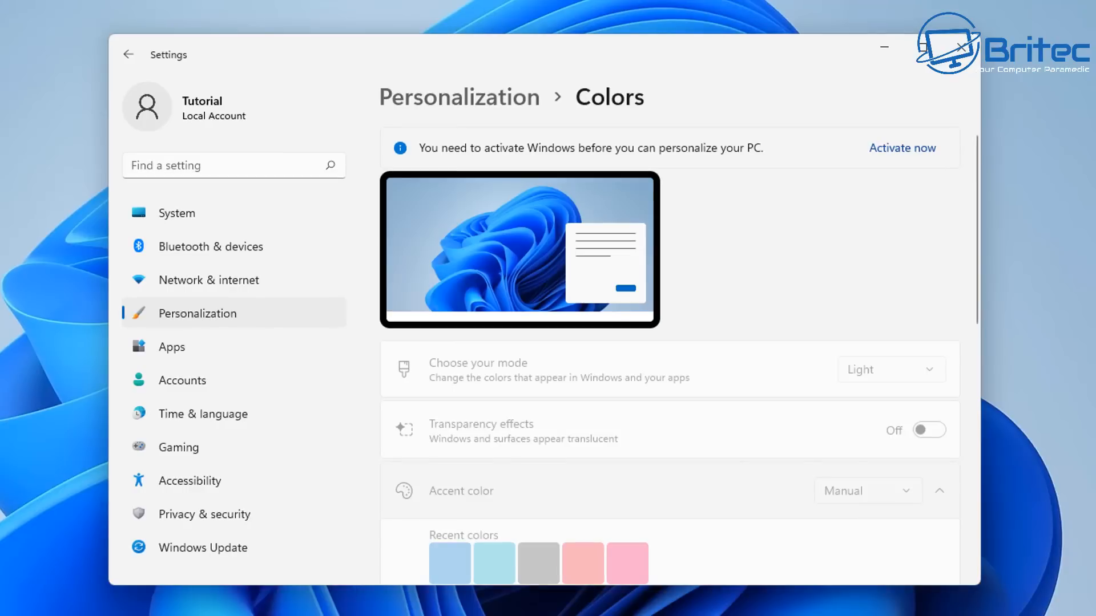
In Windows Update, turn on a scheduled restart at 1:10 Tomorrow for the pending updates
{"action": "left_click", "coordinate": [177, 212]}
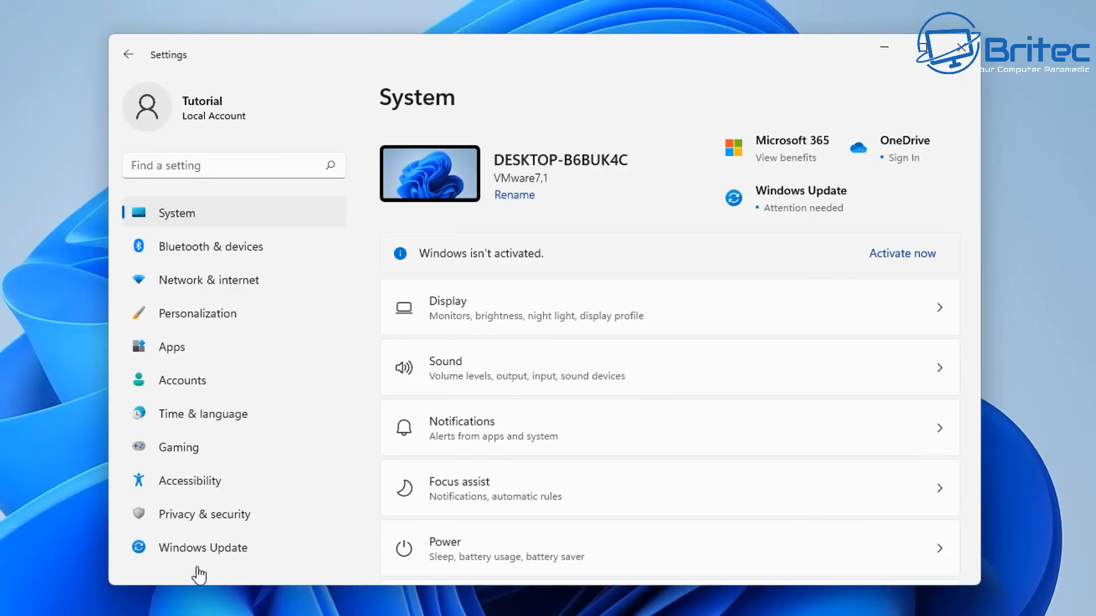
{"action": "left_click", "coordinate": [202, 547]}
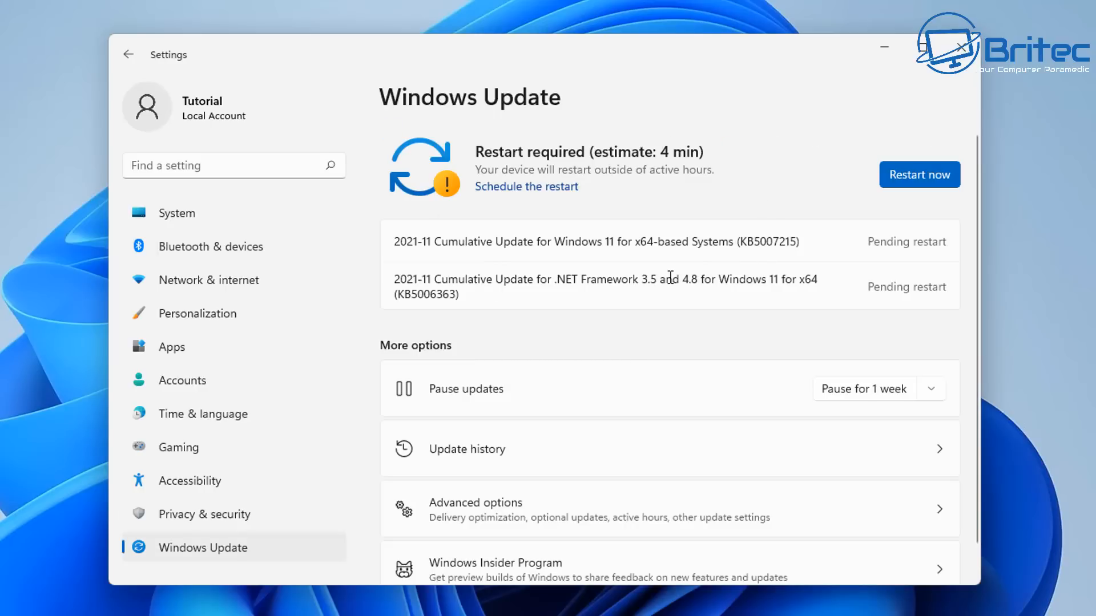
{"action": "mouse_move", "coordinate": [651, 236]}
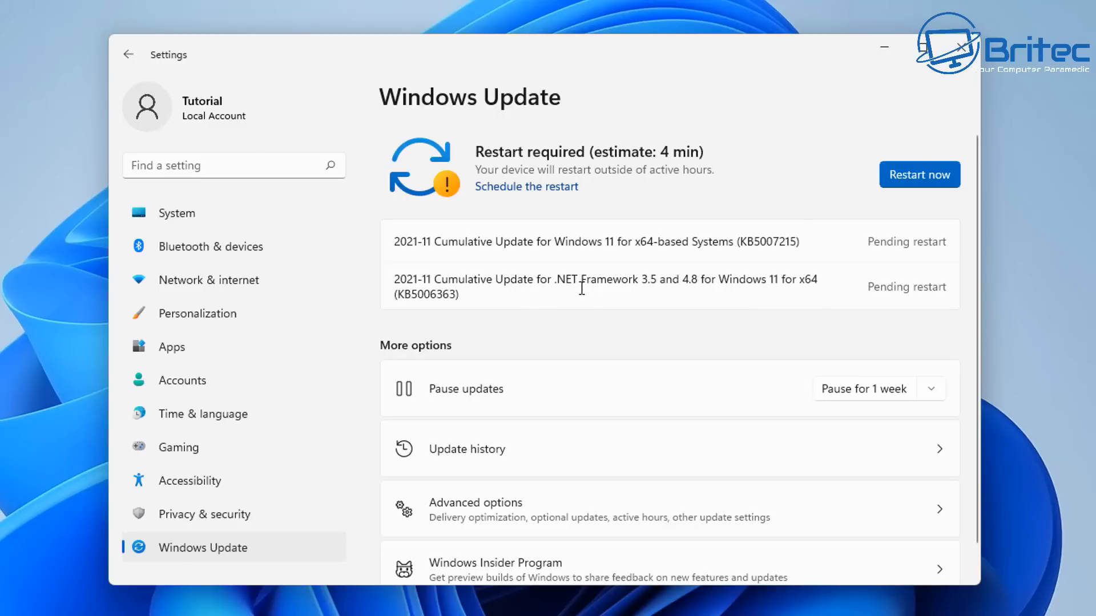
{"action": "left_click", "coordinate": [526, 186]}
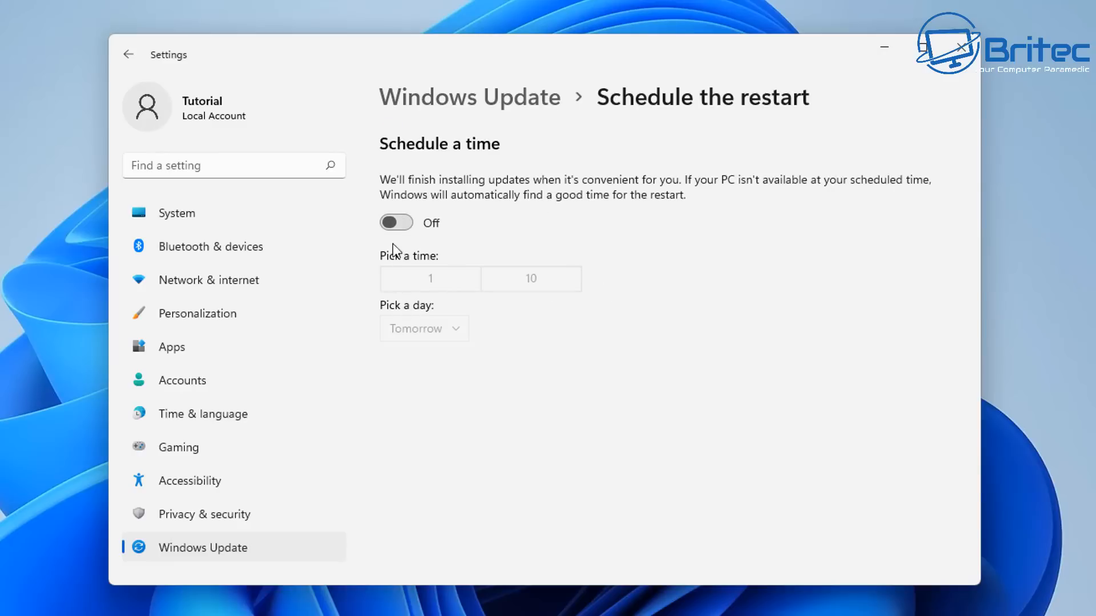
{"action": "left_click", "coordinate": [396, 223]}
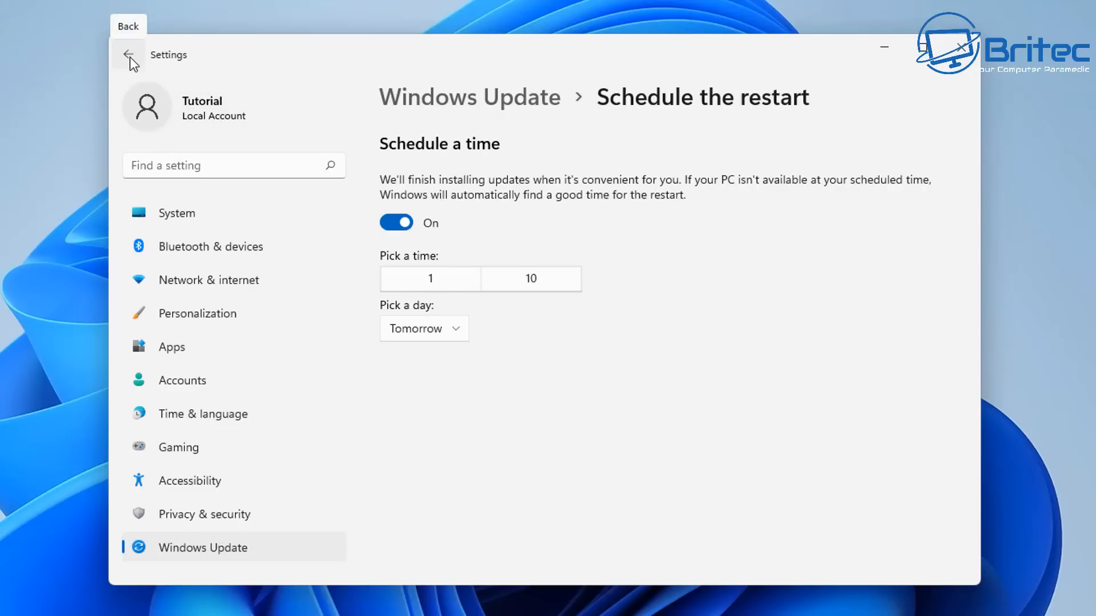
{"action": "left_click", "coordinate": [129, 57]}
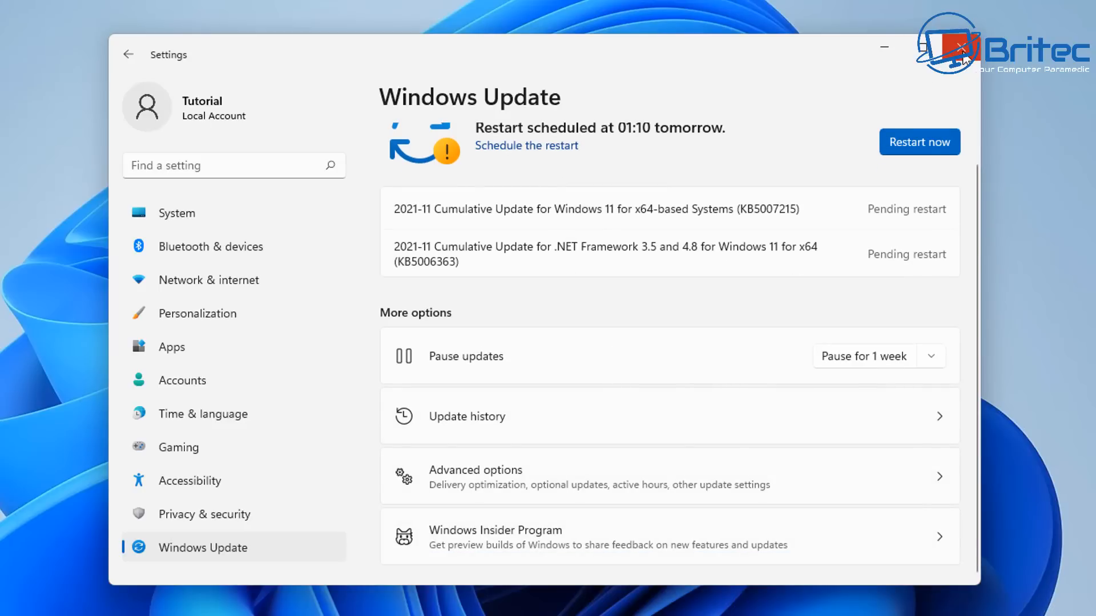
Show the Activation state: Windows 11 Pro not active, error 0xC004F213
{"action": "left_click", "coordinate": [177, 211]}
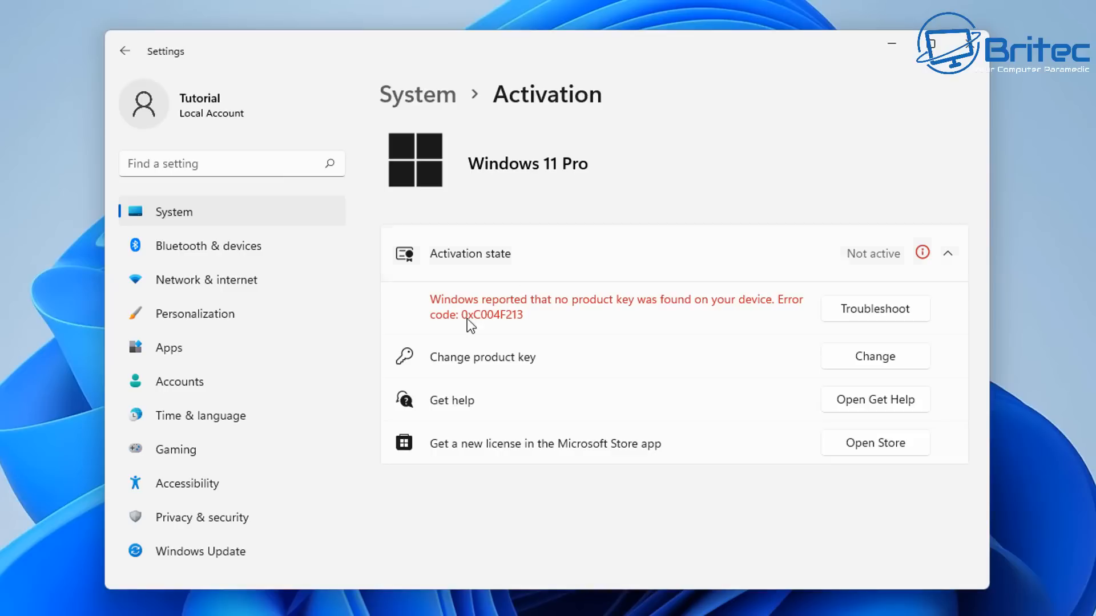
{"action": "mouse_move", "coordinate": [427, 446]}
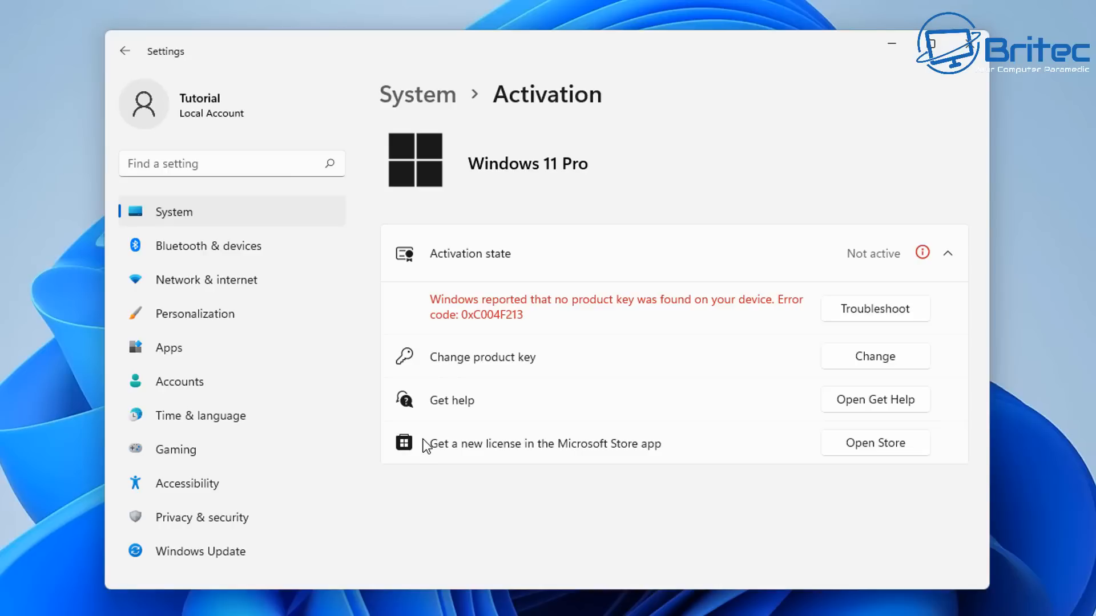
{"action": "mouse_move", "coordinate": [387, 466]}
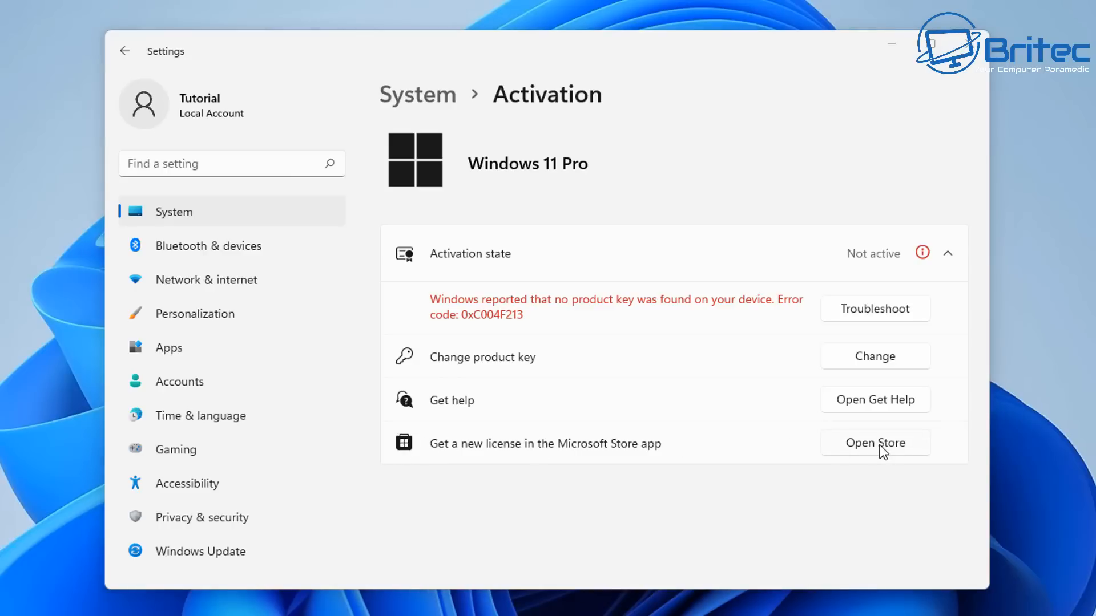
Open the Store's £219.99 Windows 10/11 Pro licence page
{"action": "left_click", "coordinate": [874, 442]}
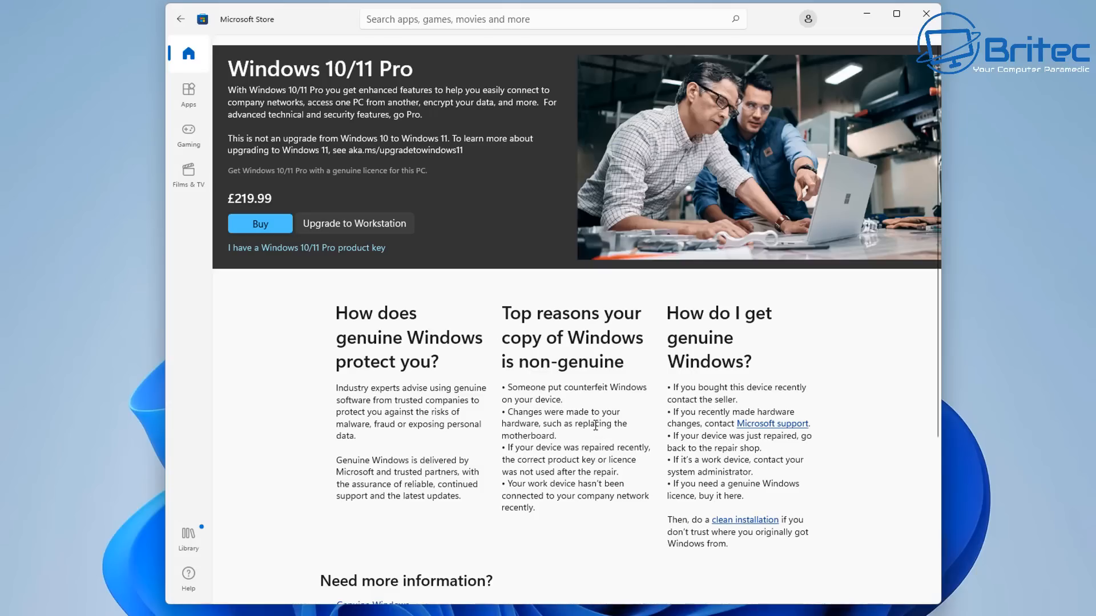
{"action": "mouse_move", "coordinate": [595, 419]}
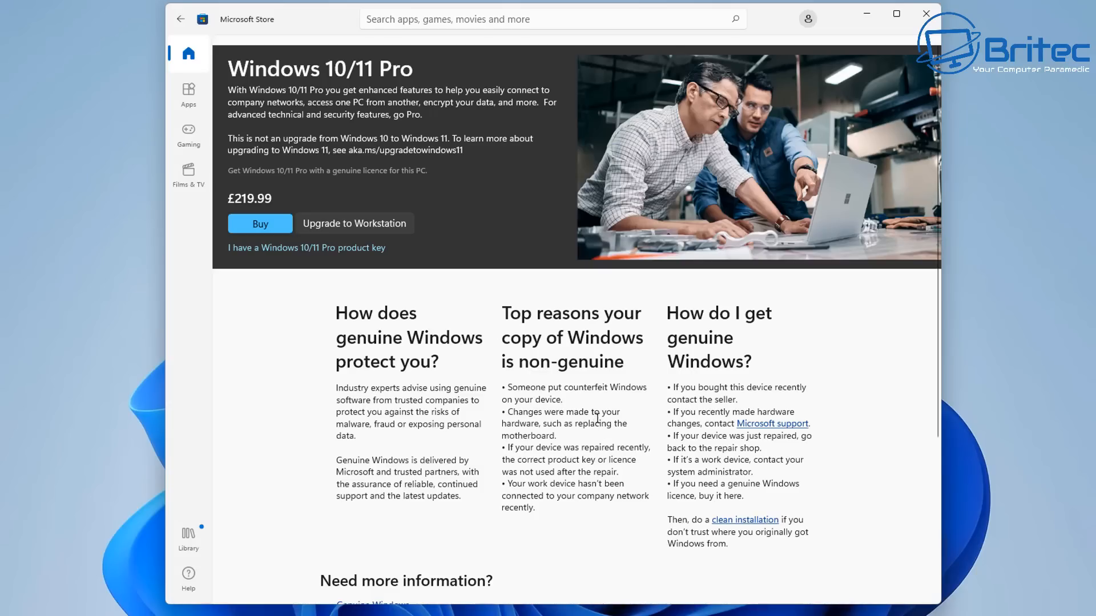
{"action": "mouse_move", "coordinate": [385, 253]}
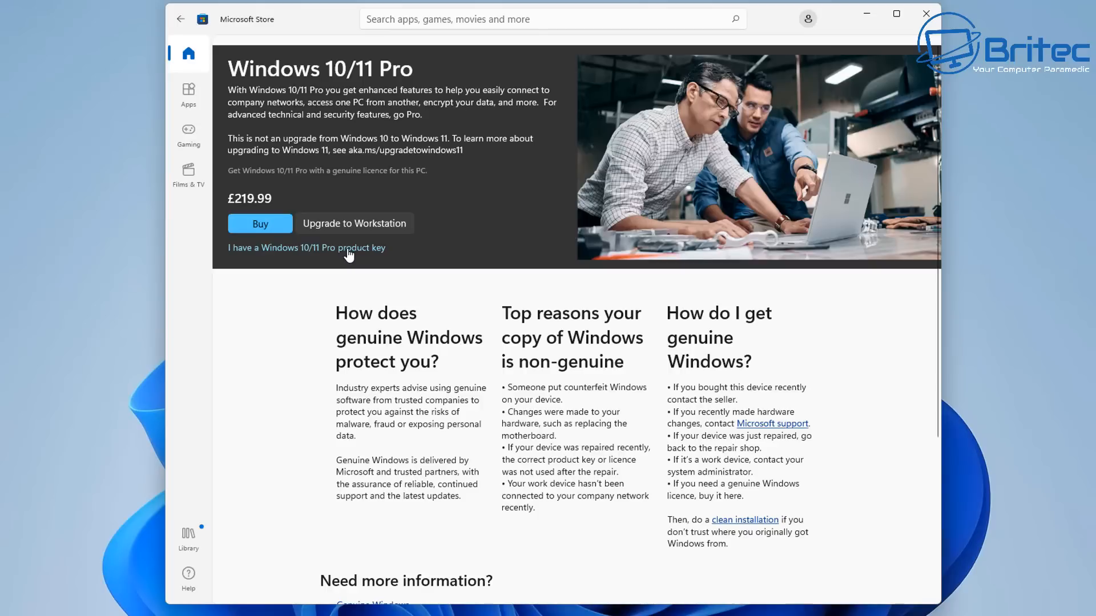
{"action": "mouse_move", "coordinate": [778, 213]}
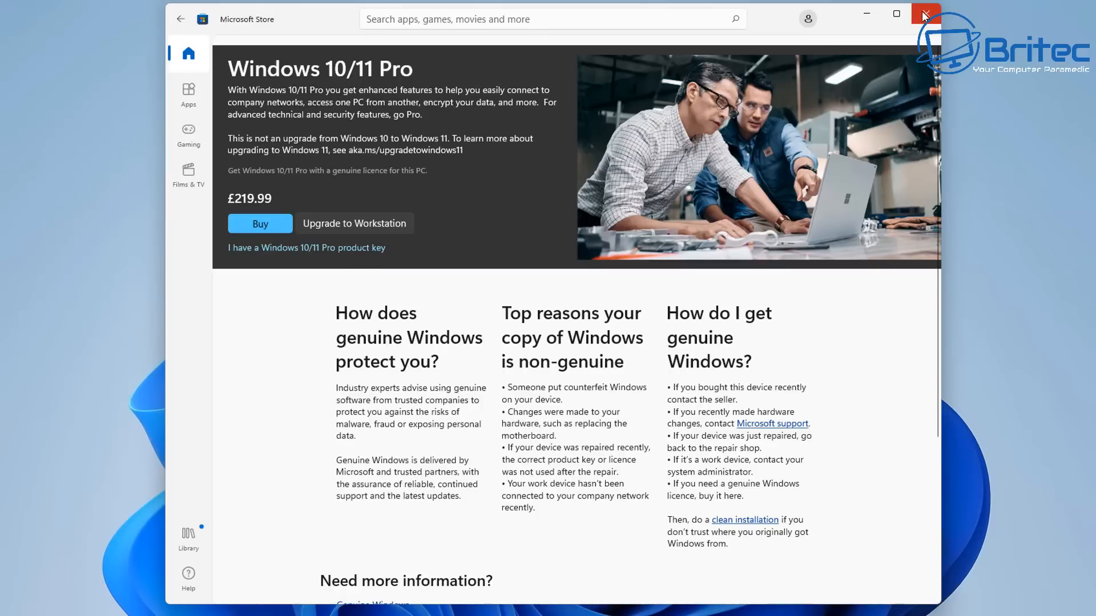
Close Microsoft Store, choose Change product key, and open Microsoft's licence terms
{"action": "left_click", "coordinate": [924, 13]}
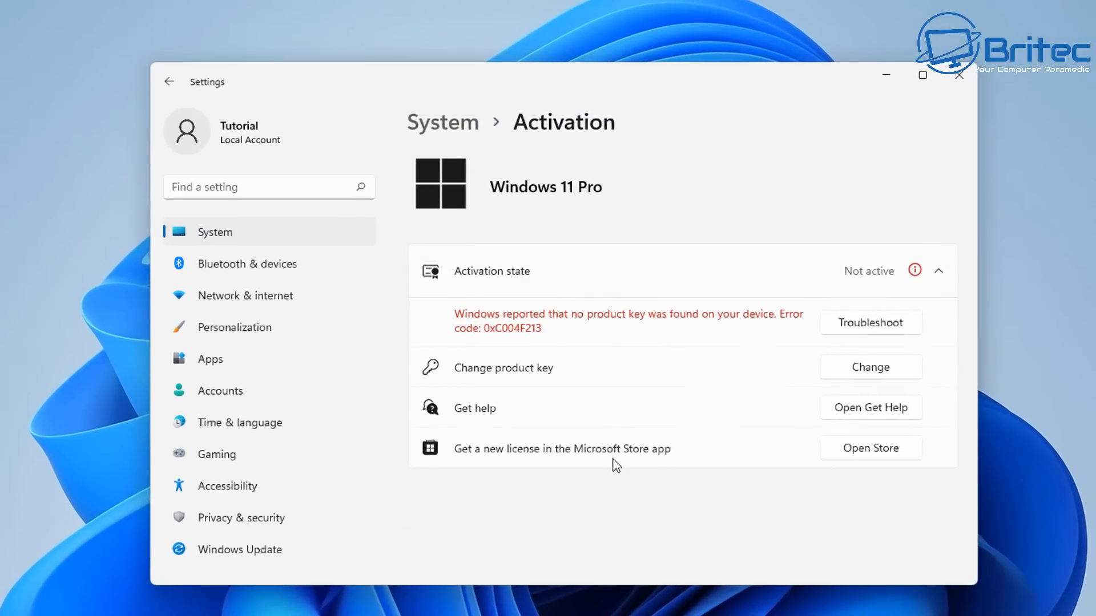
{"action": "mouse_move", "coordinate": [890, 466]}
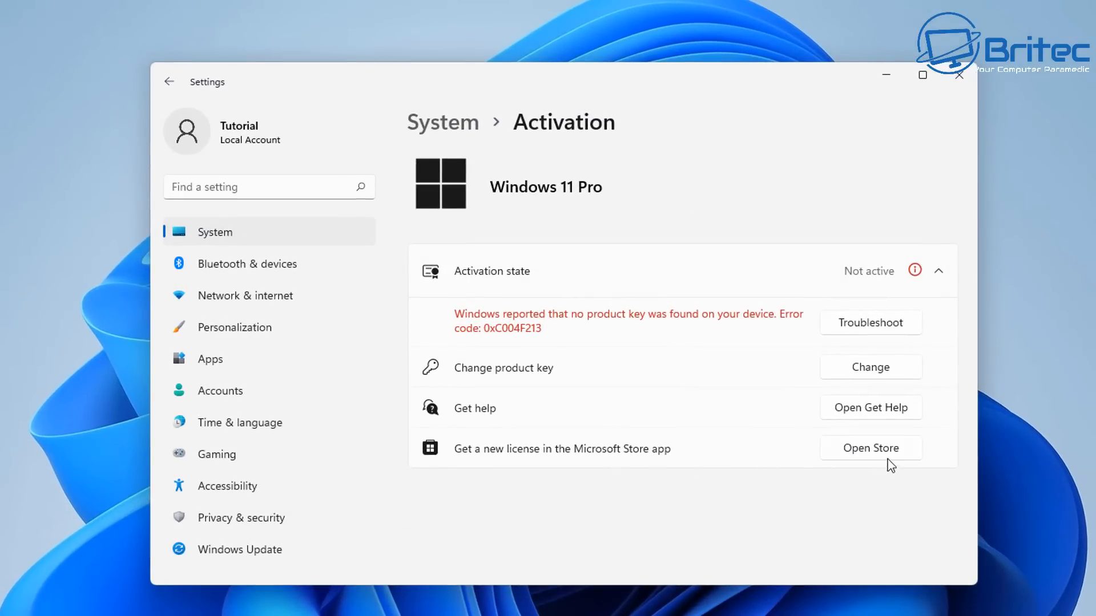
{"action": "mouse_move", "coordinate": [870, 387]}
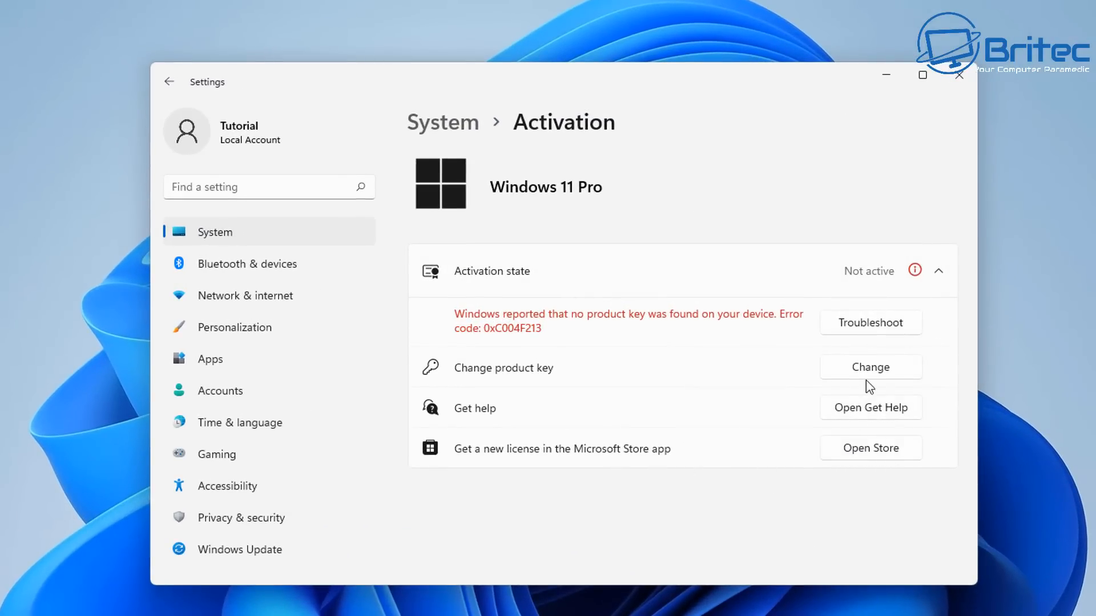
{"action": "left_click", "coordinate": [870, 367]}
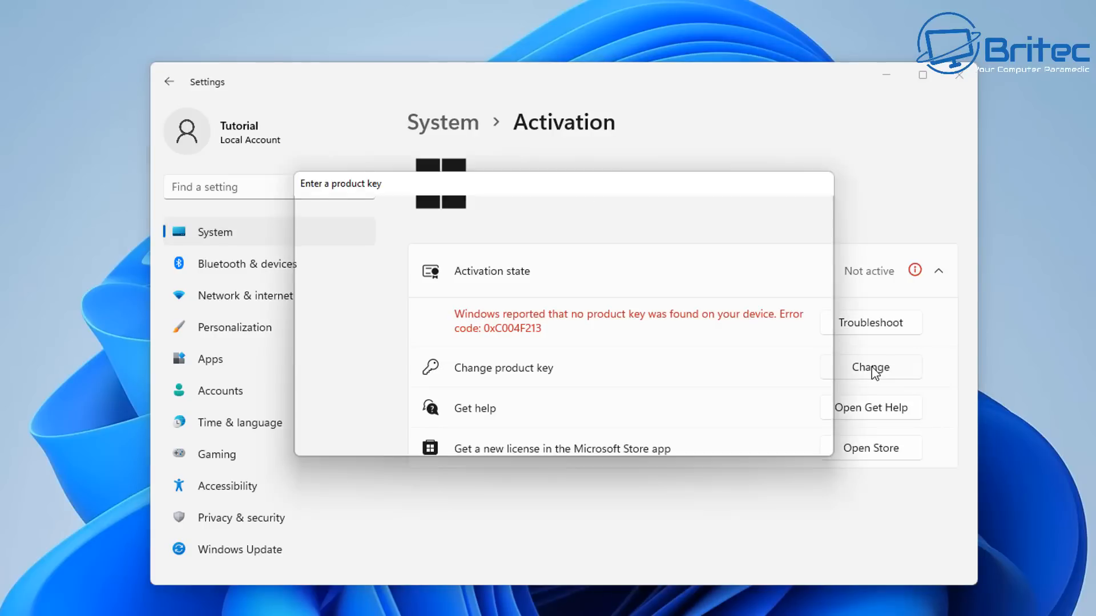
{"action": "left_click", "coordinate": [869, 367]}
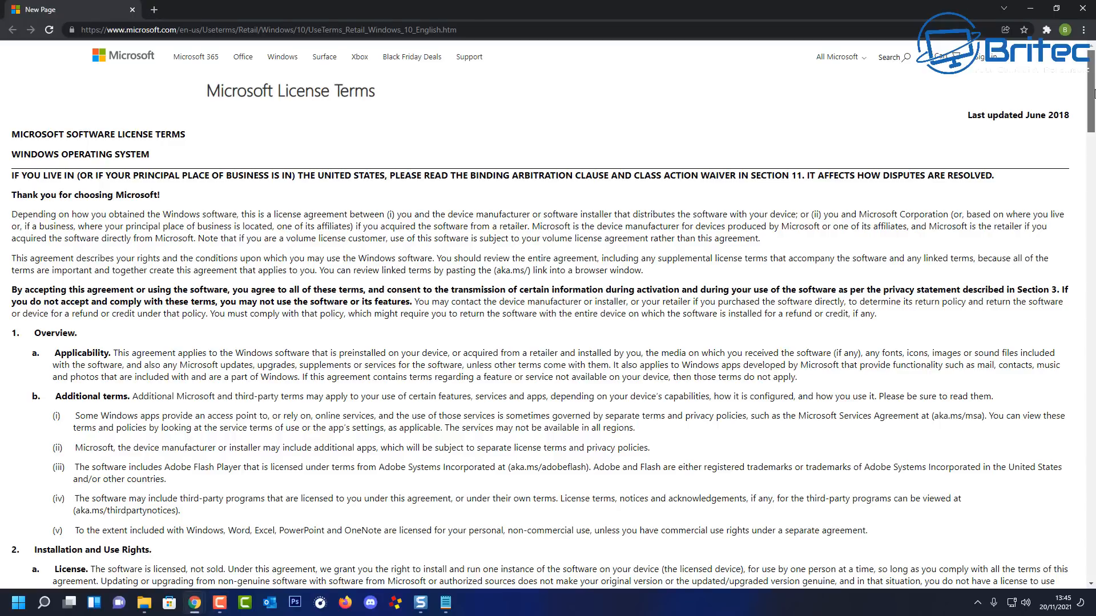
Scroll the licence terms past transfer to section 5, Authorized Software and Activation
{"action": "scroll", "scroll_direction": "down", "scroll_amount": 3}
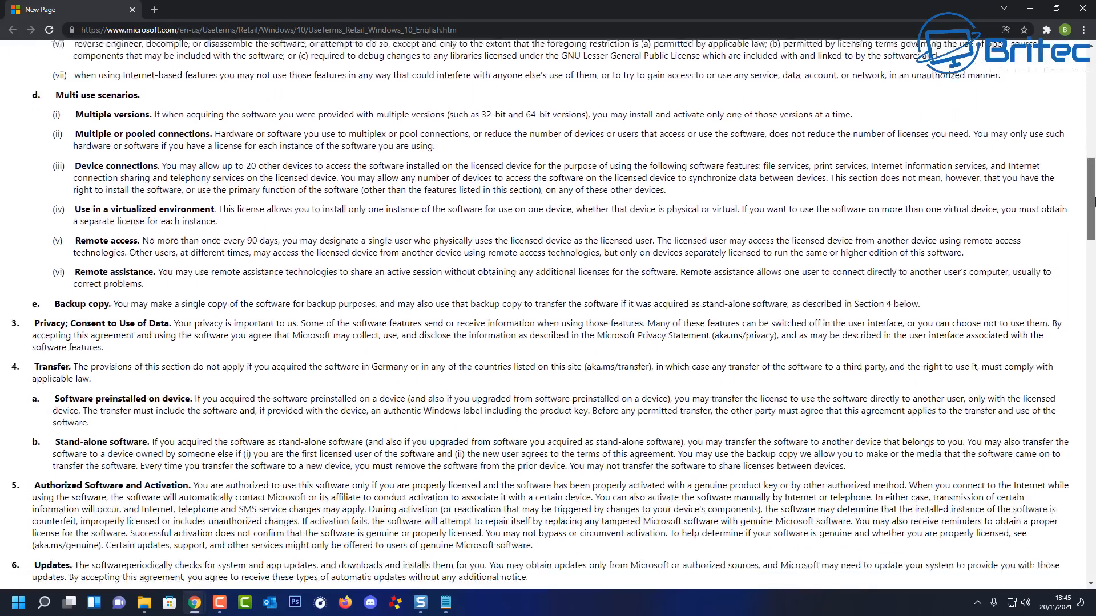
{"action": "scroll", "scroll_direction": "down", "scroll_amount": 3}
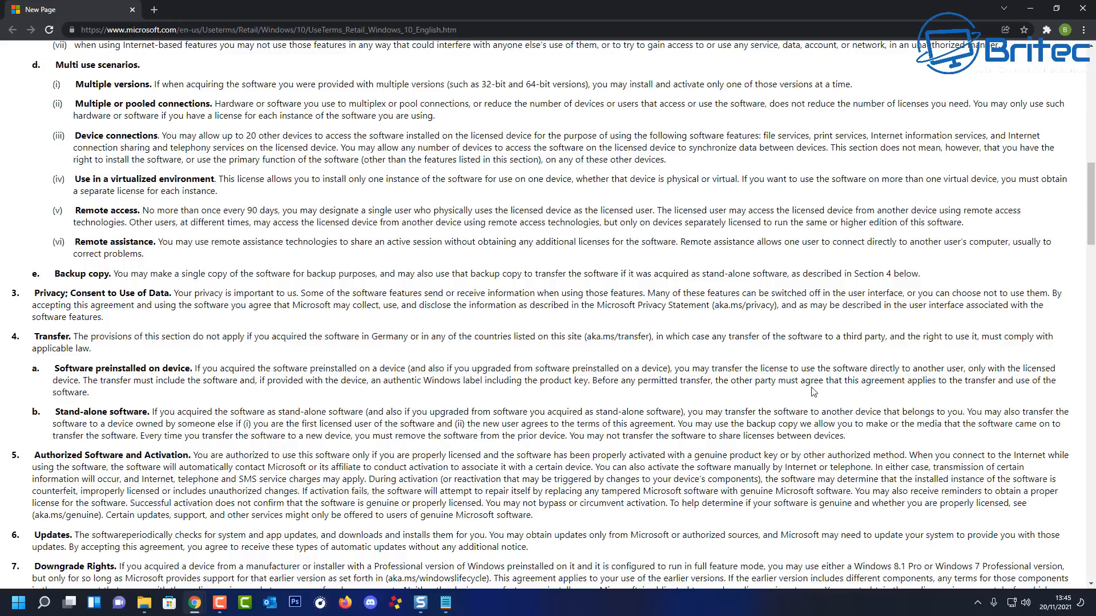
{"action": "mouse_move", "coordinate": [812, 394]}
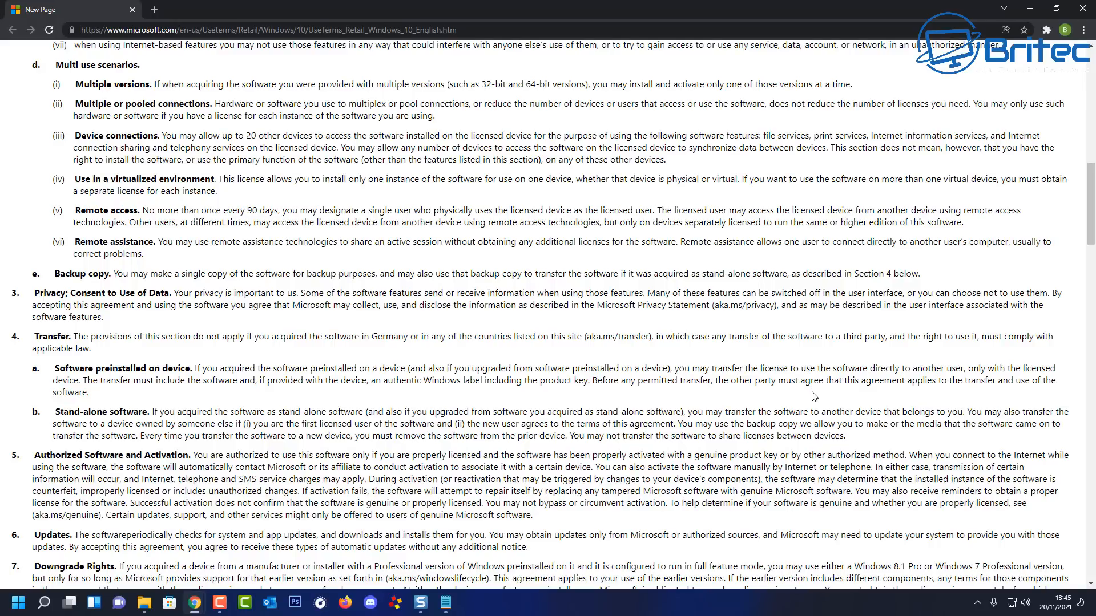
{"action": "scroll", "scroll_direction": "down", "scroll_amount": 3}
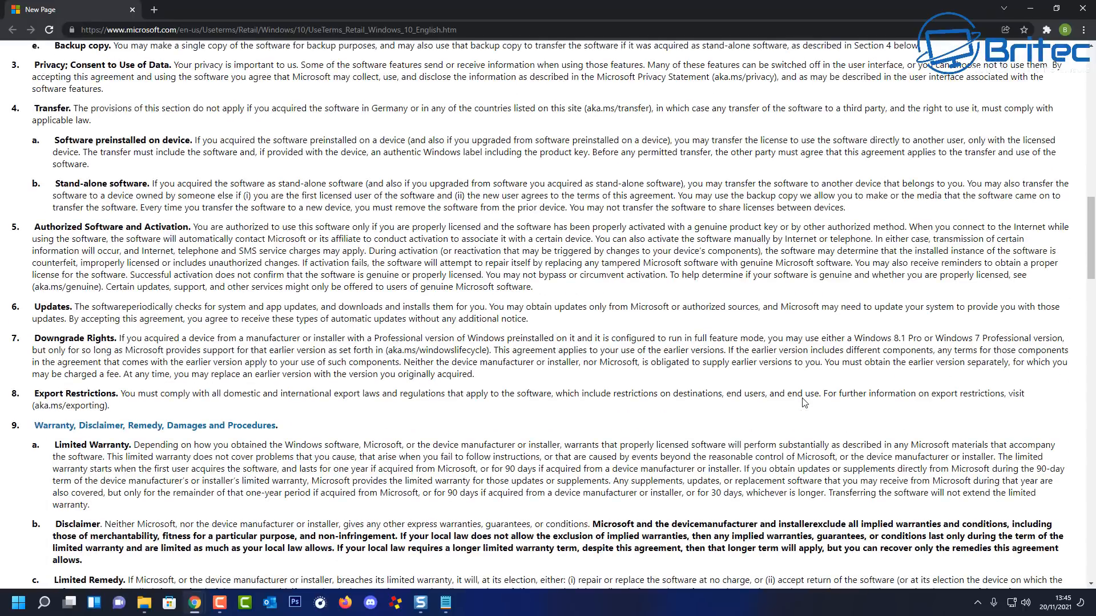
{"action": "mouse_move", "coordinate": [33, 254]}
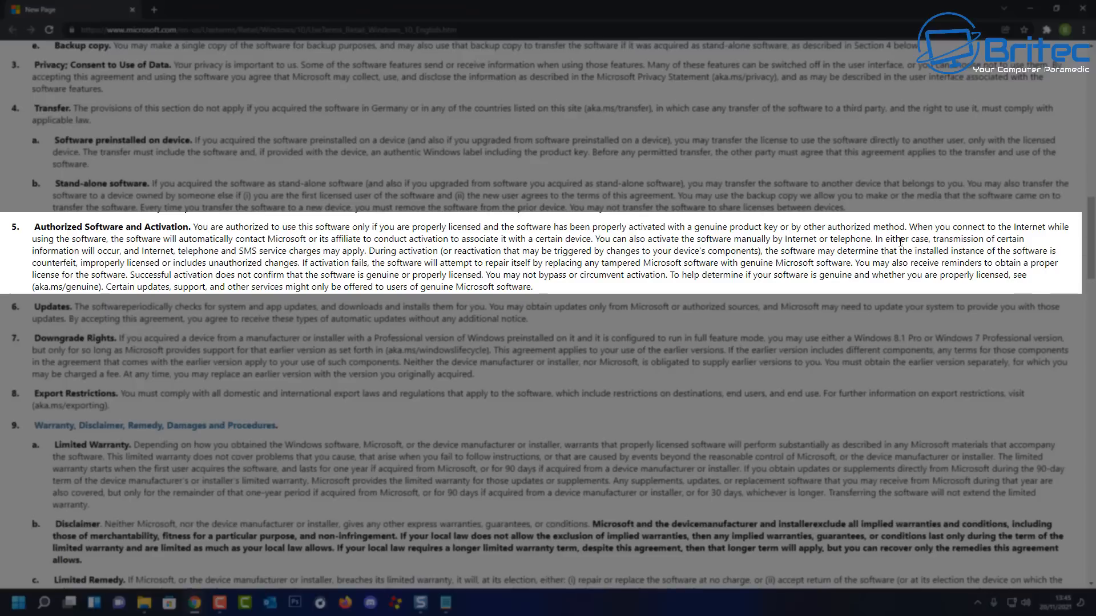
{"action": "mouse_move", "coordinate": [1089, 367]}
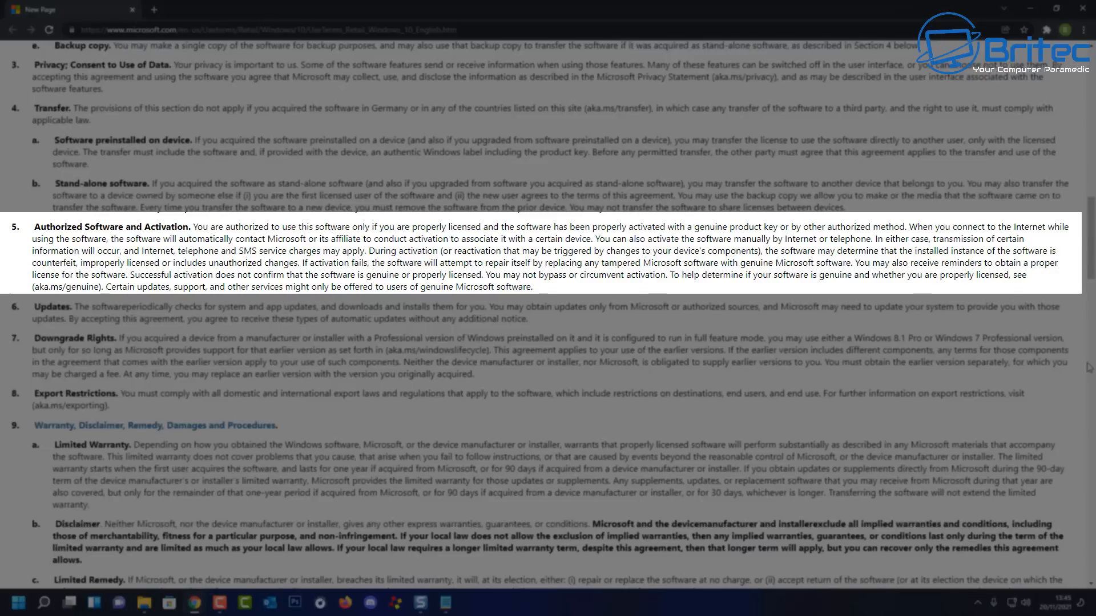
{"action": "mouse_move", "coordinate": [55, 574]}
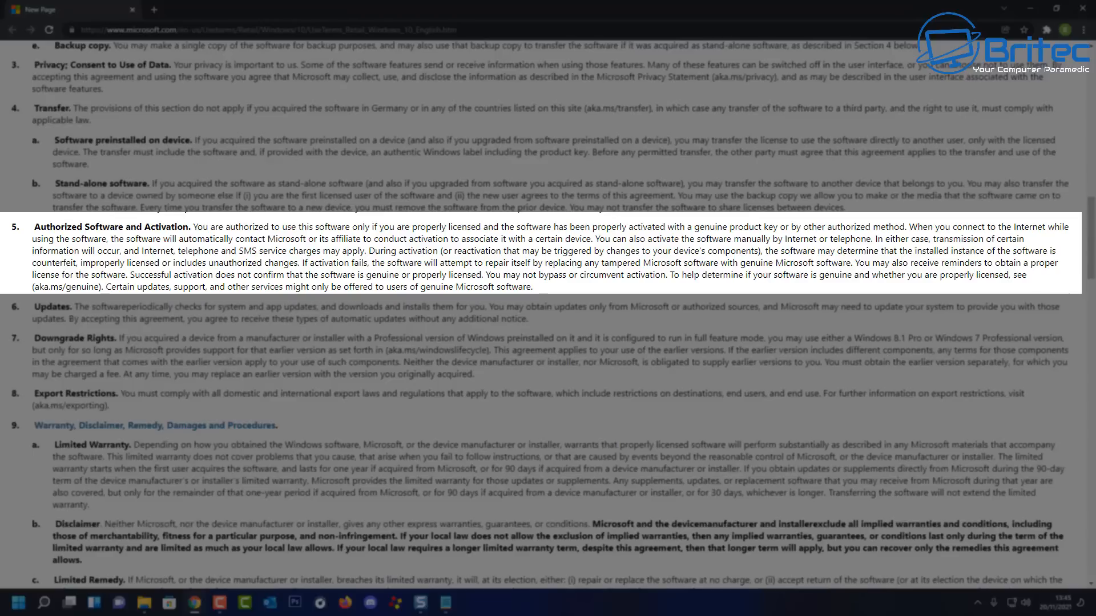
Close the Chrome licence terms window to return to the desktop
{"action": "left_click", "coordinate": [1084, 8]}
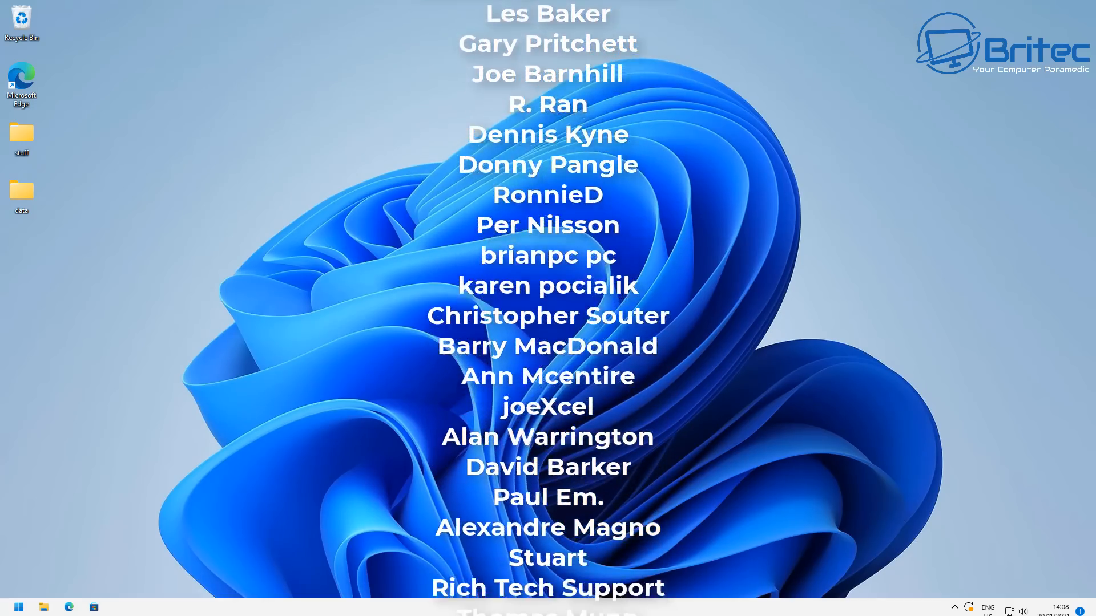
{"action": "scroll", "scroll_direction": "down", "scroll_amount": 3}
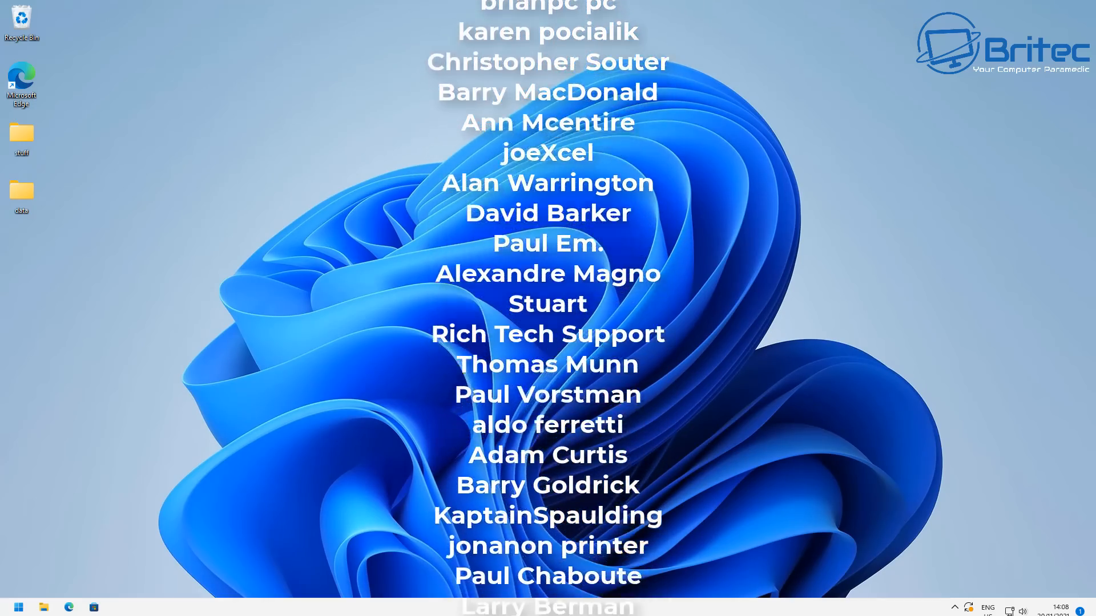